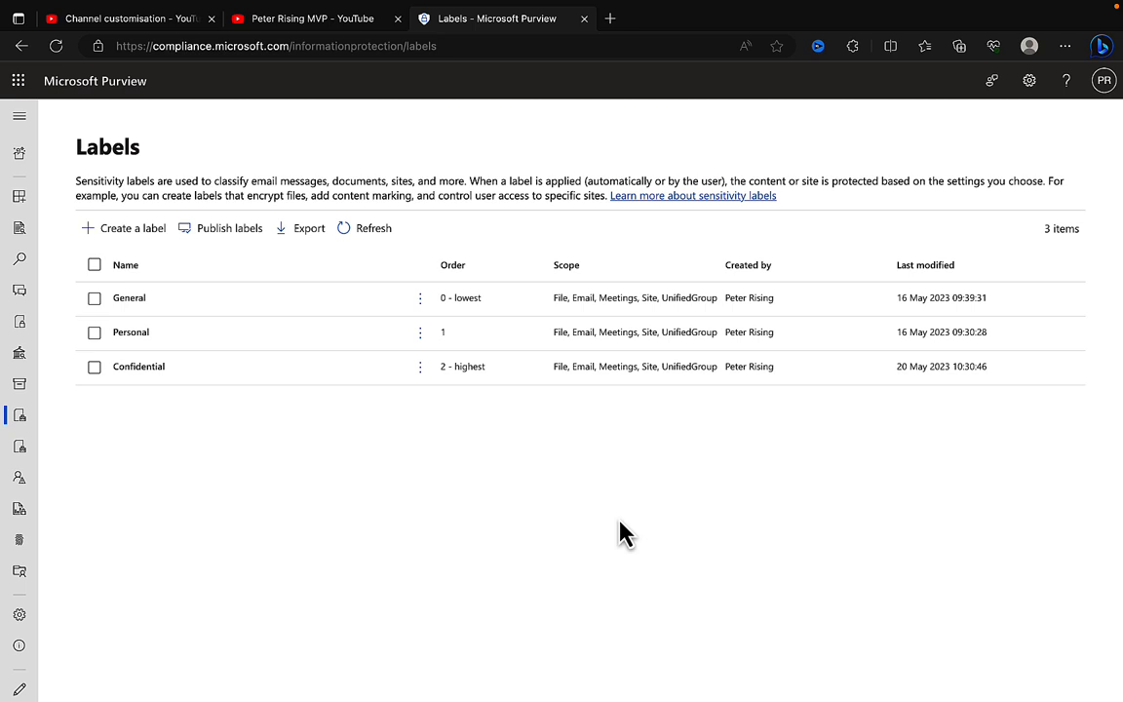
Step: Open the Default Labels policy from Label policies and begin editing it
left_click(69, 525)
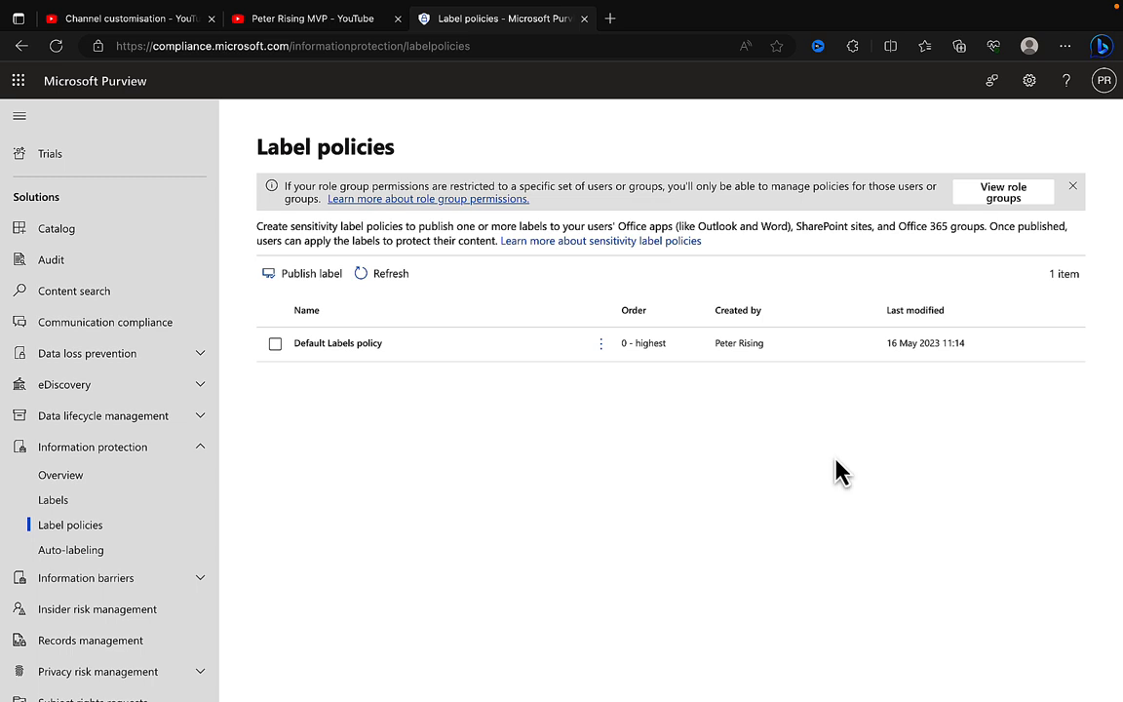
mouse_move(605, 486)
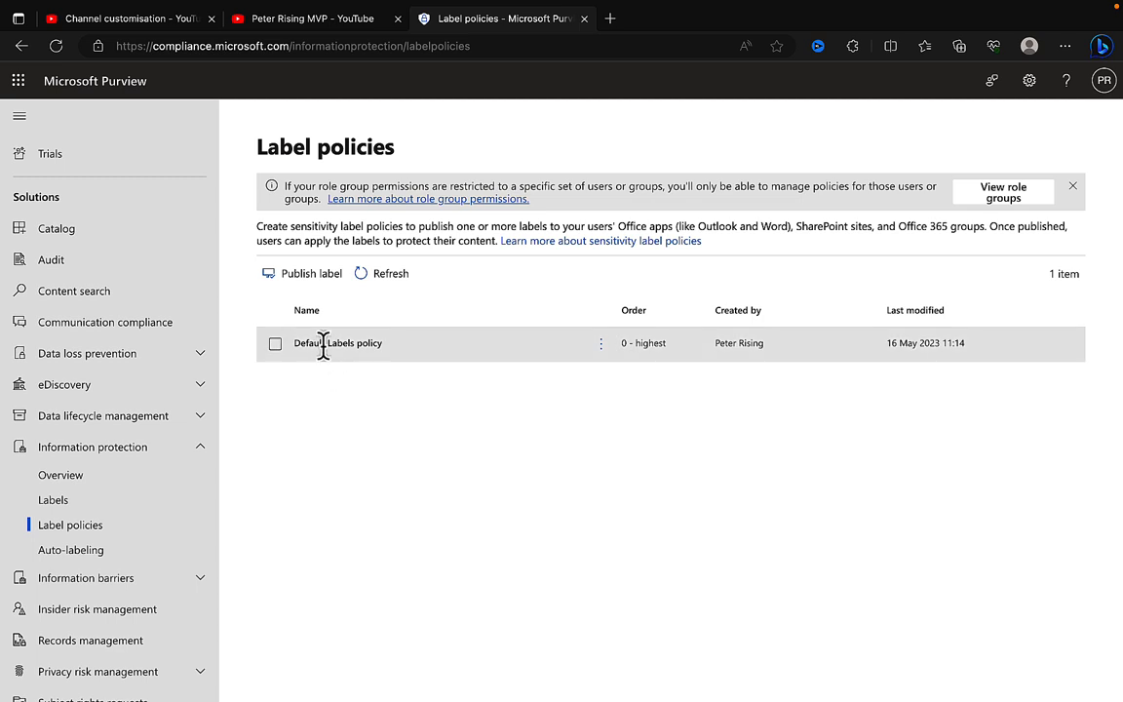
left_click(338, 342)
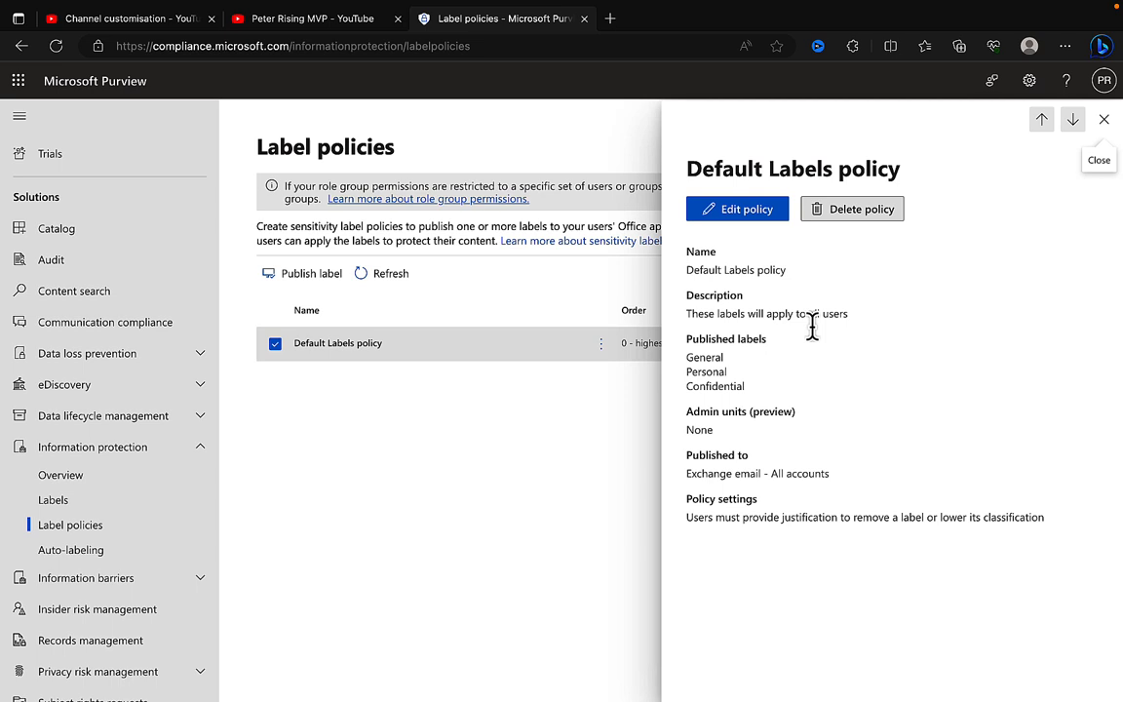
left_click(737, 208)
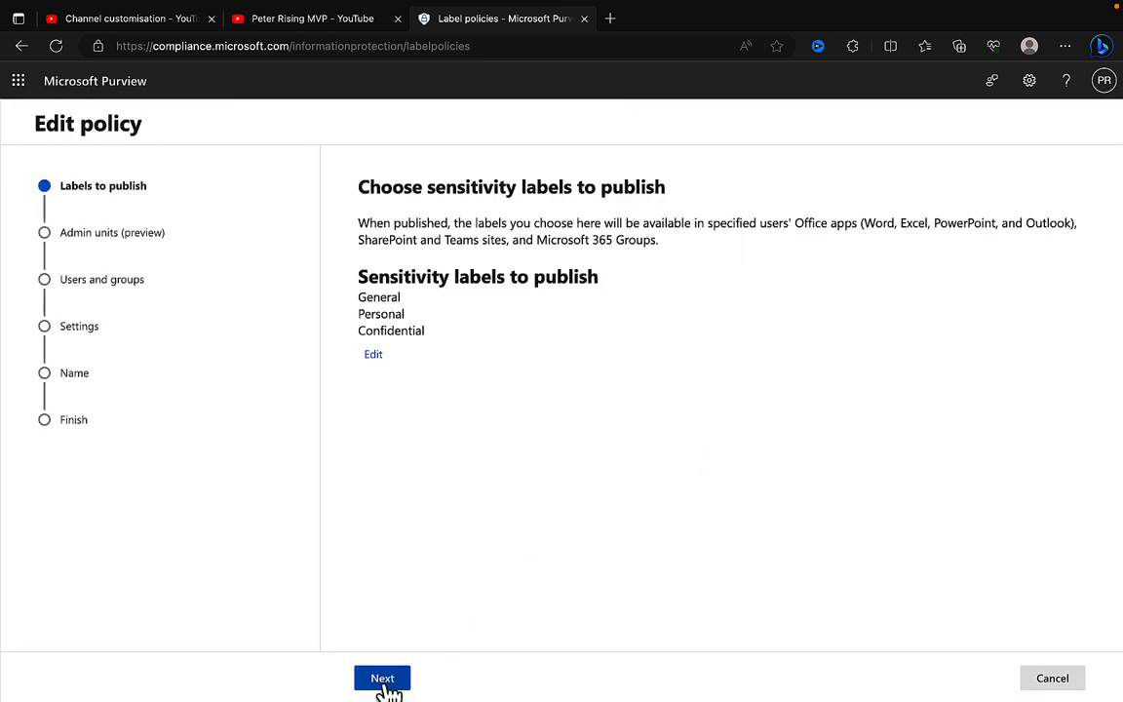
Step: Skip past labels, admin units and users, and require users to label emails and documents
left_click(383, 678)
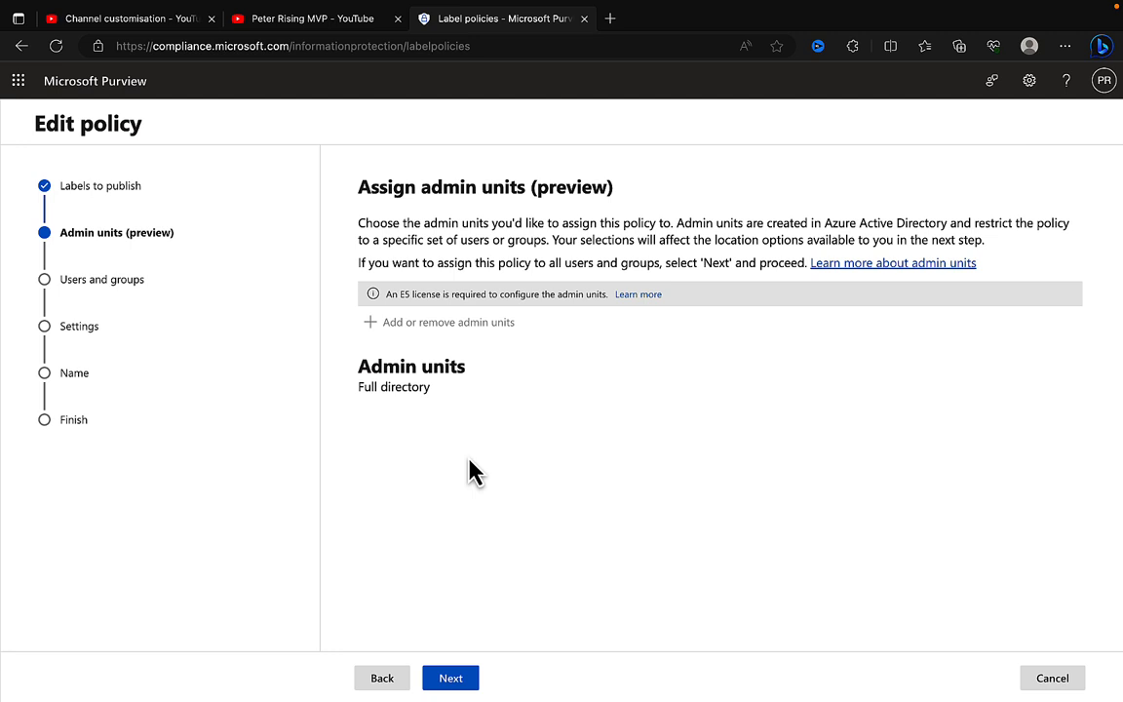
left_click(450, 678)
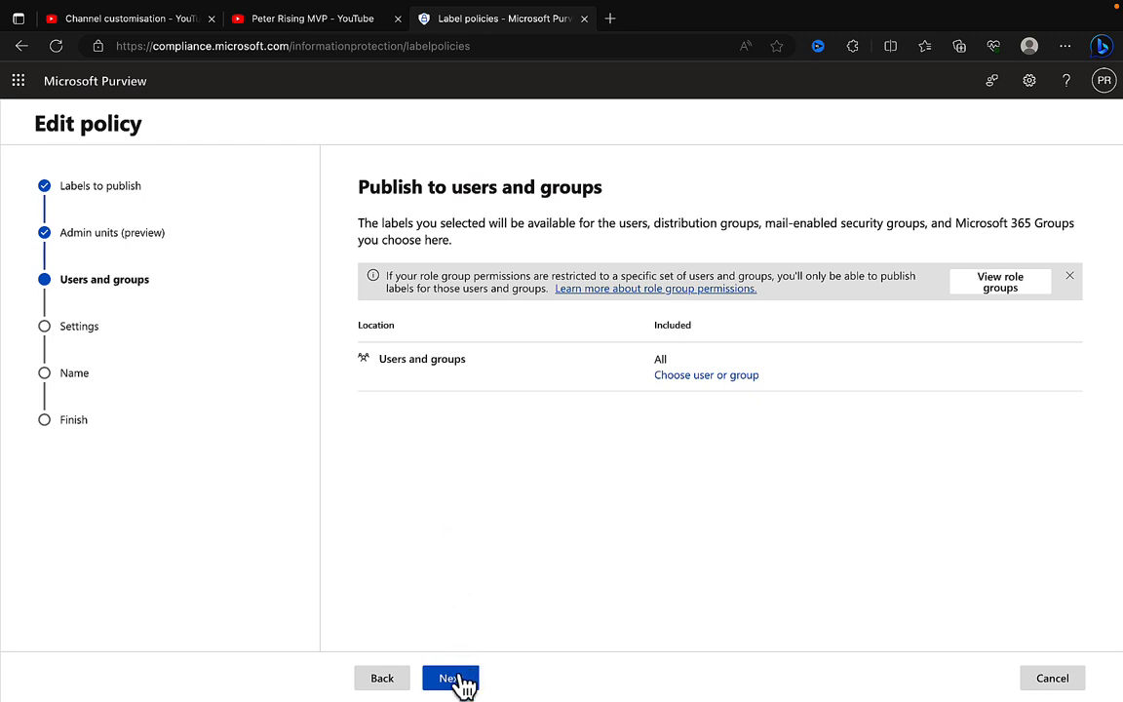
left_click(449, 677)
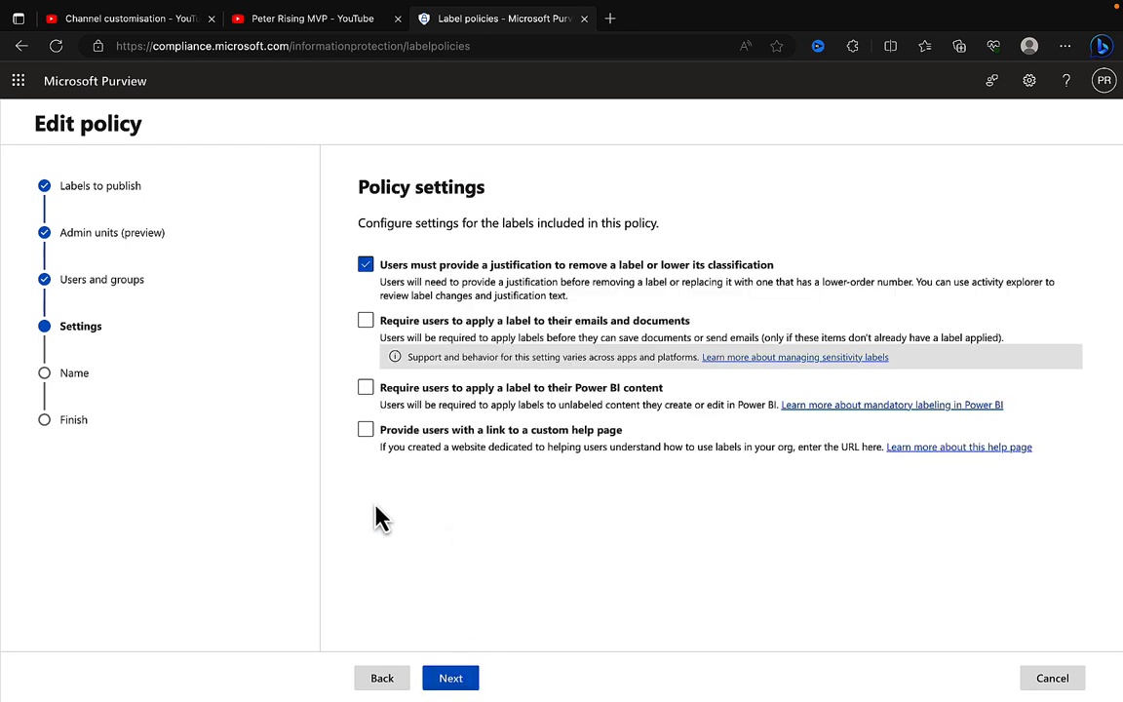
left_click(365, 320)
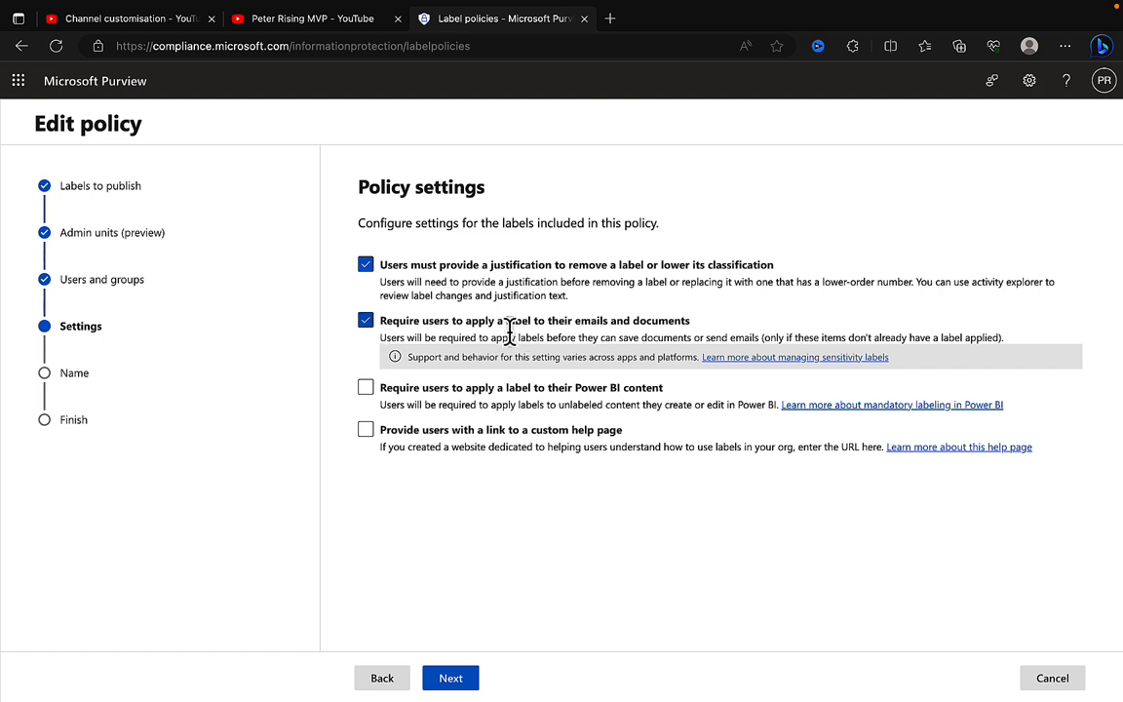
mouse_move(648, 334)
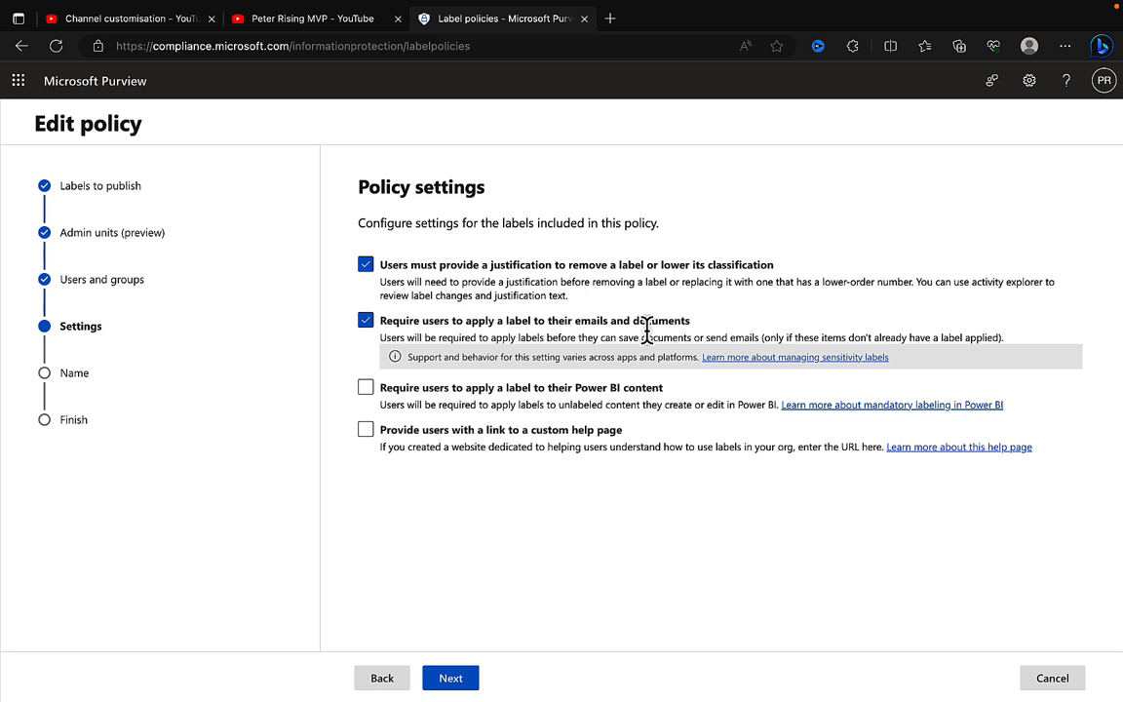
left_click(451, 677)
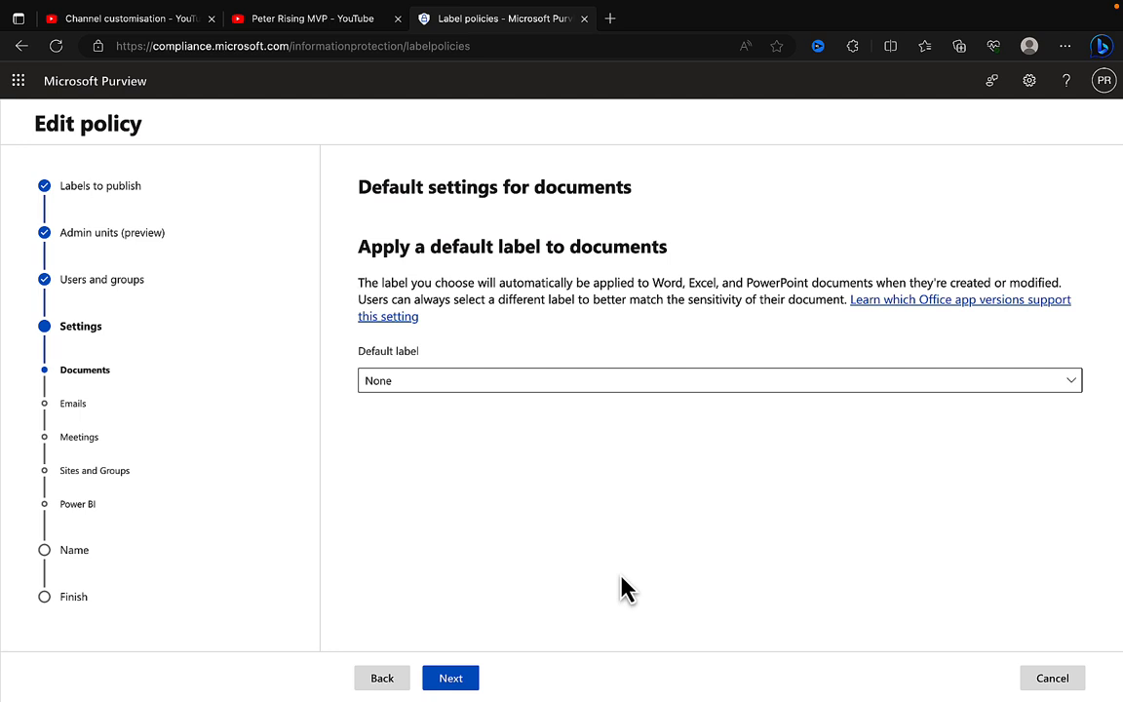
mouse_move(537, 423)
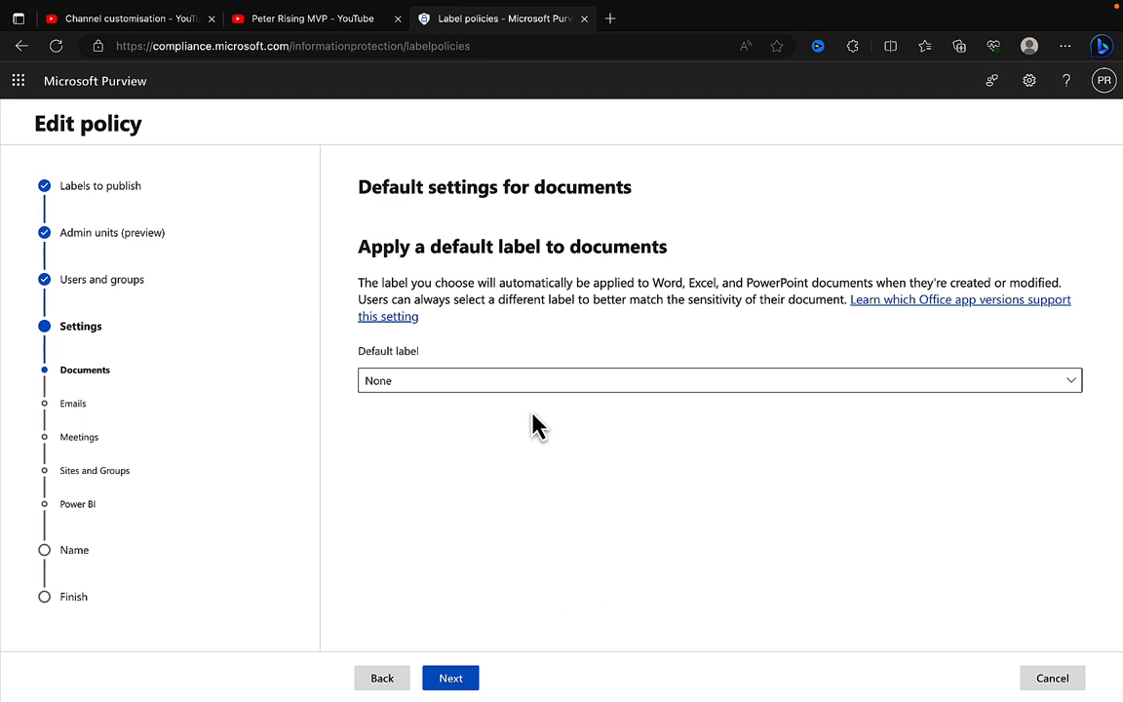
mouse_move(159, 386)
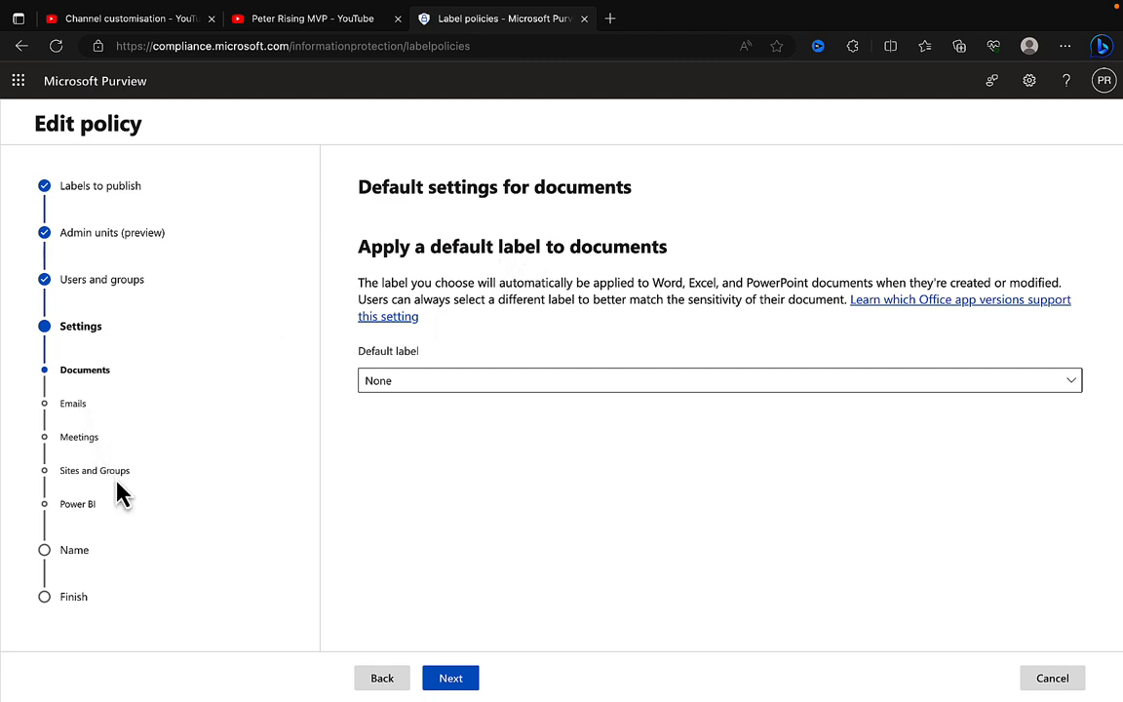
mouse_move(549, 355)
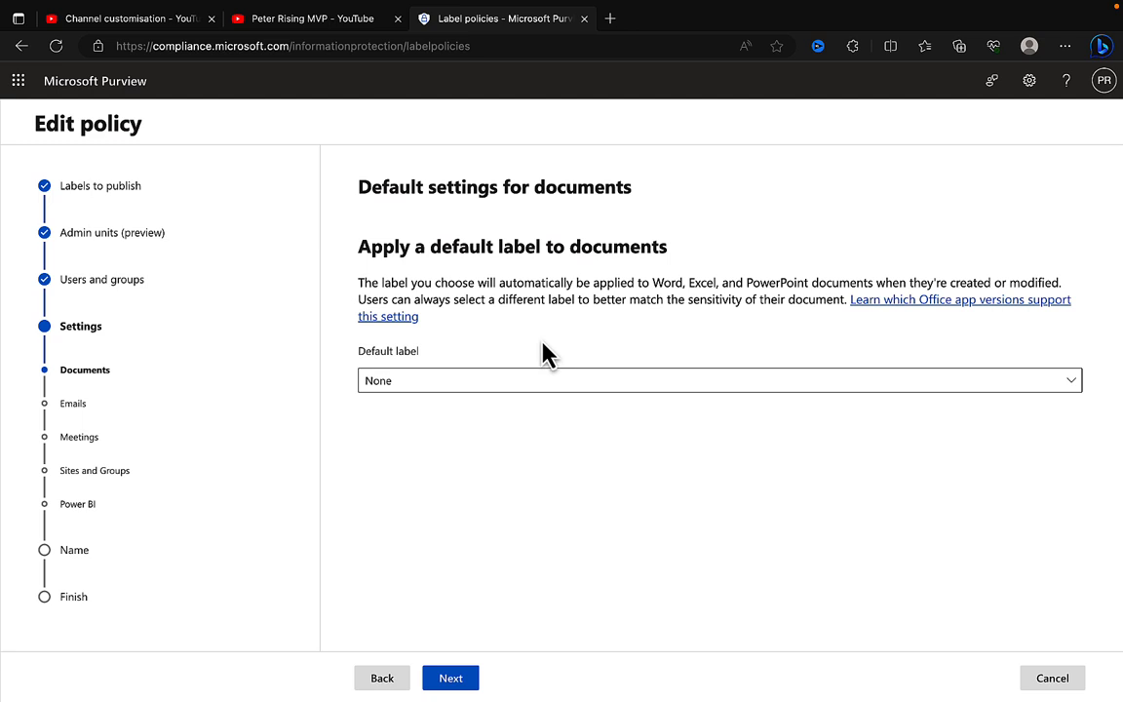
Step: Choose General as the default label for documents
left_click(719, 381)
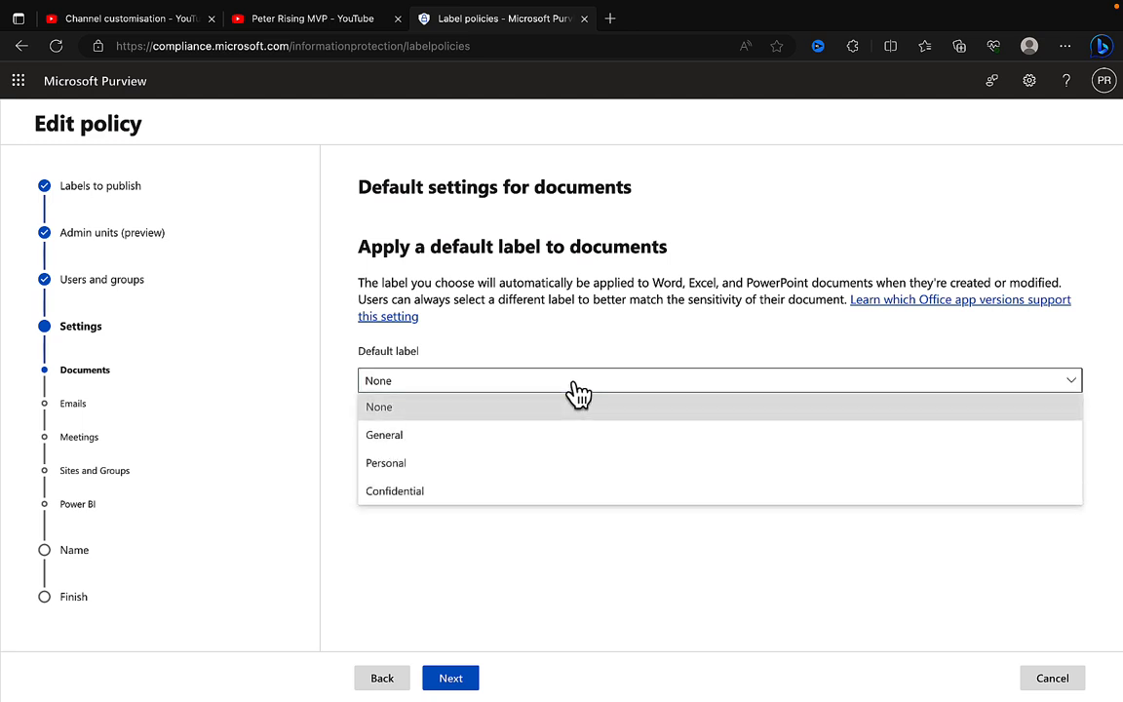
mouse_move(470, 457)
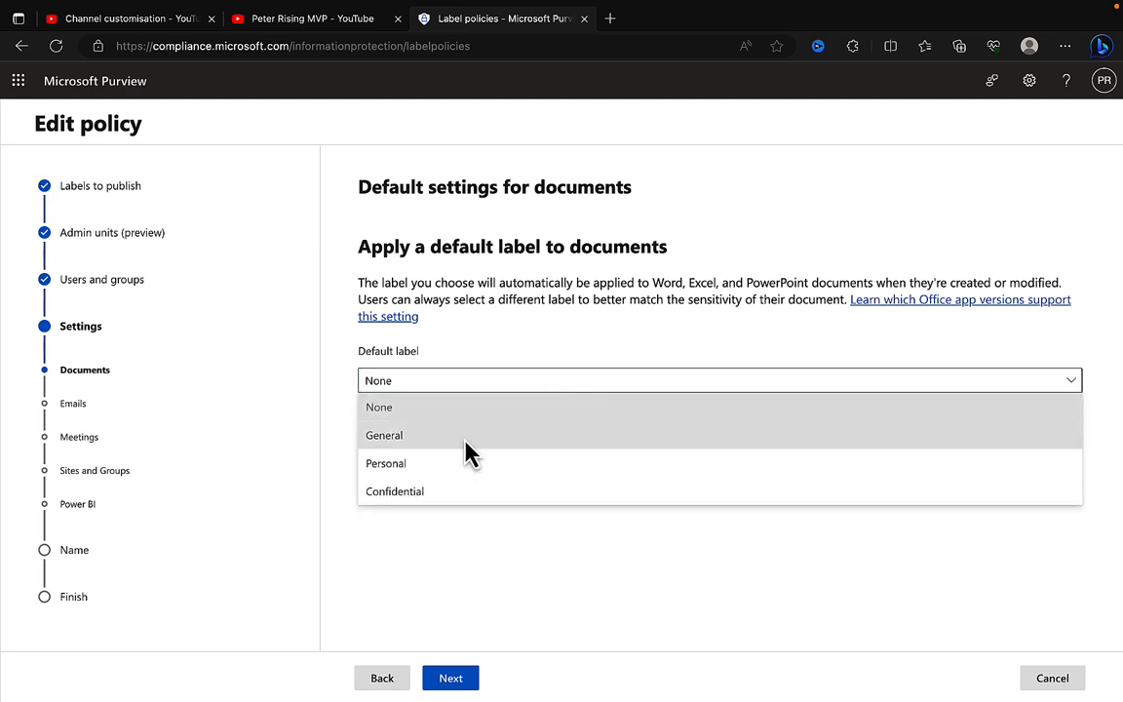
left_click(384, 435)
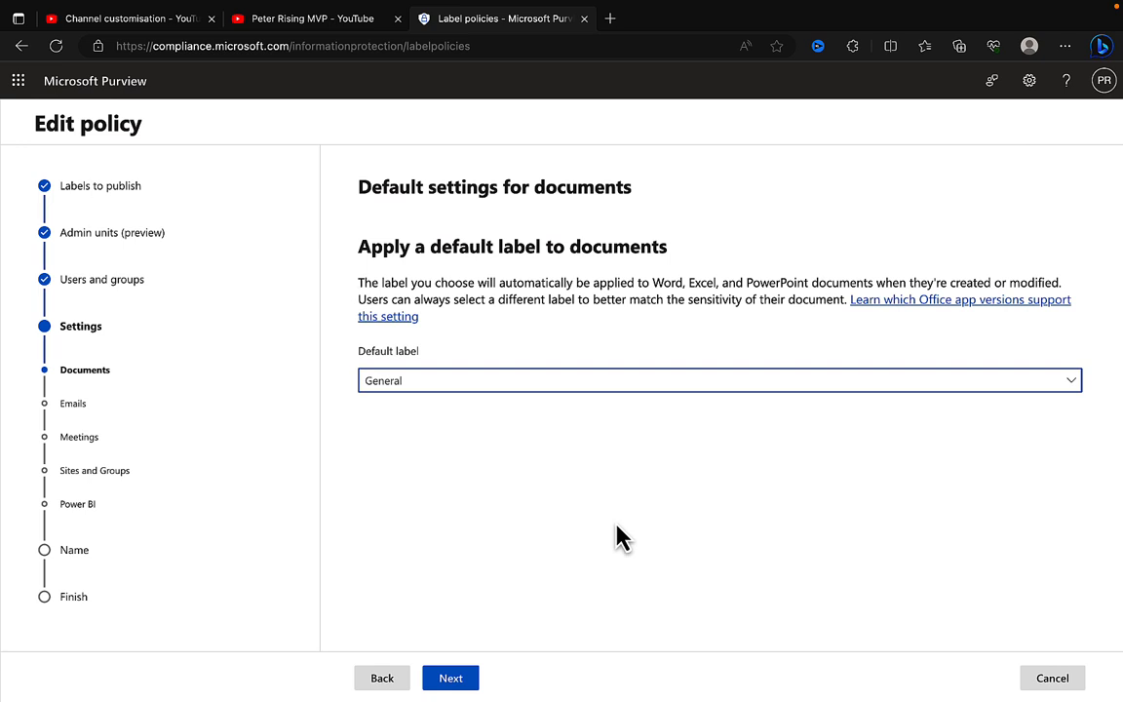
mouse_move(343, 457)
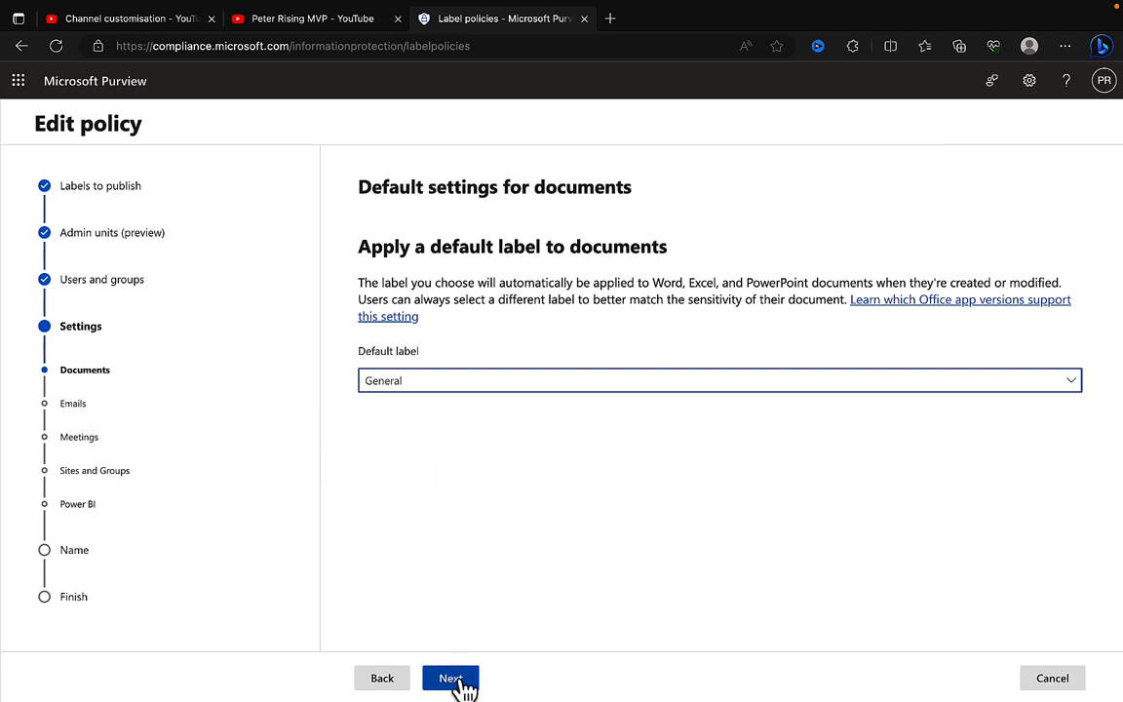
Step: Move to the email settings and view the default email label choices, currently Personal
left_click(453, 676)
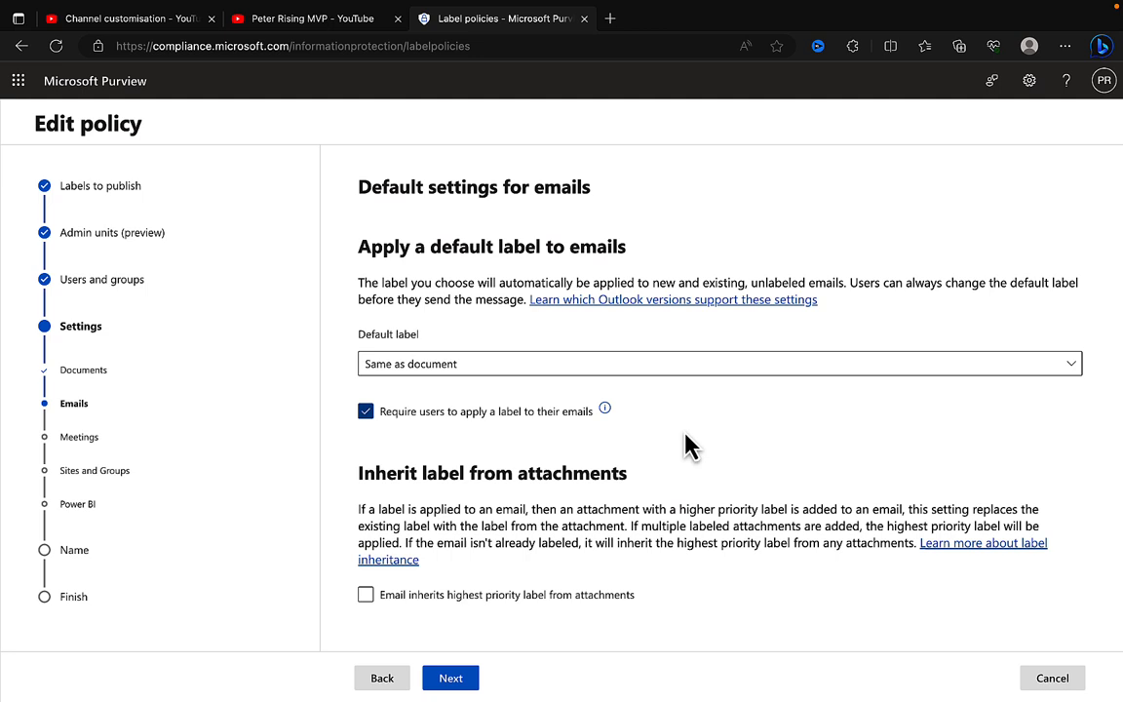
mouse_move(433, 370)
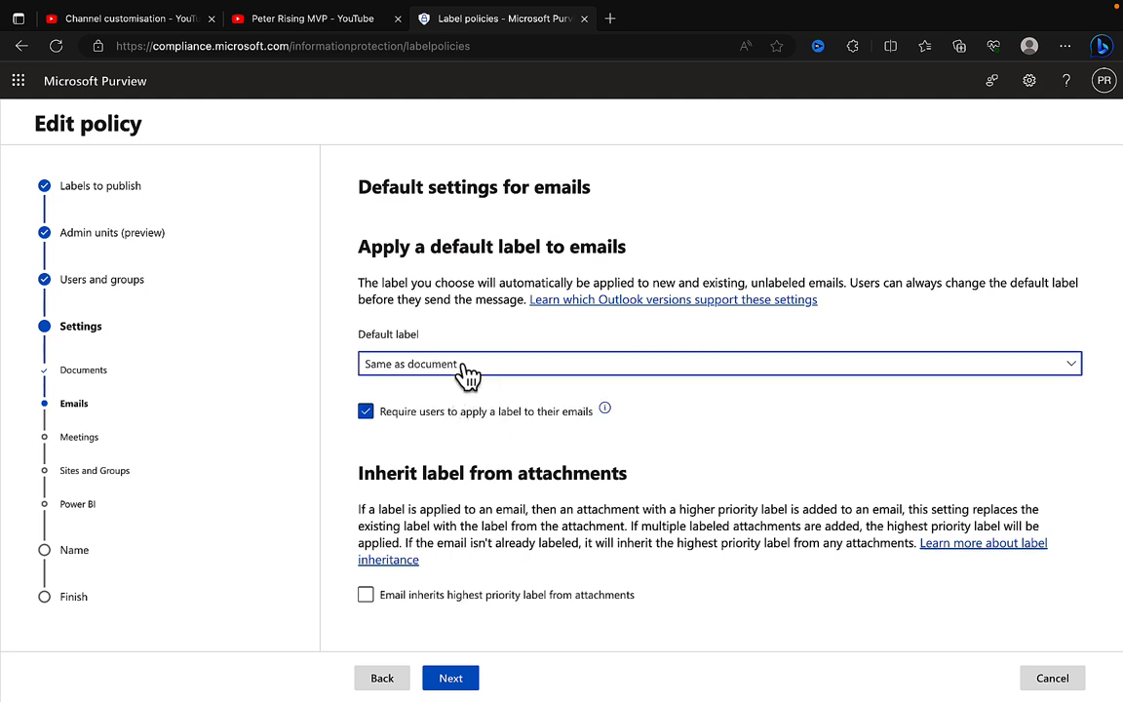
left_click(709, 364)
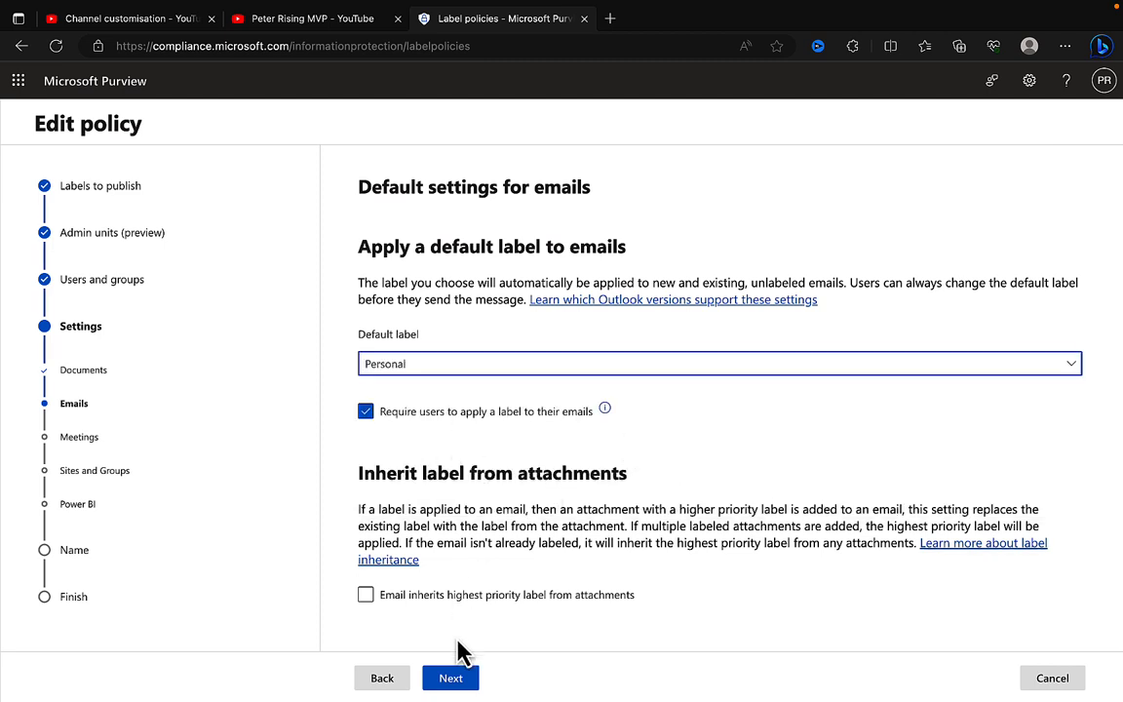
mouse_move(514, 512)
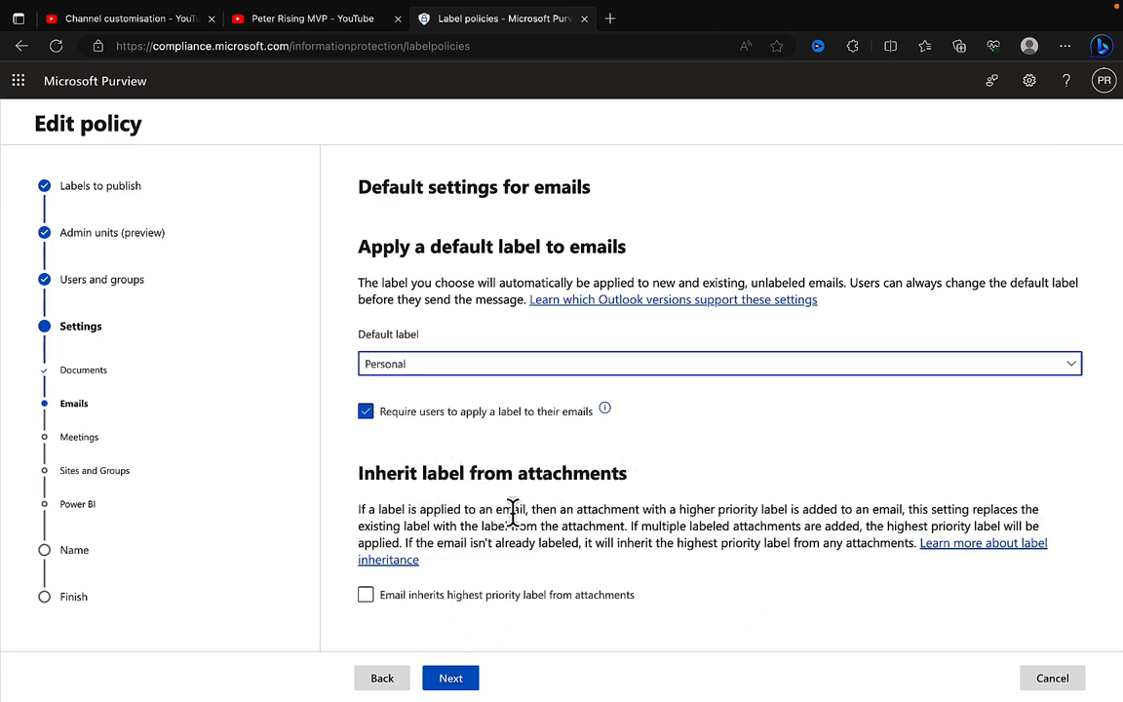
mouse_move(453, 474)
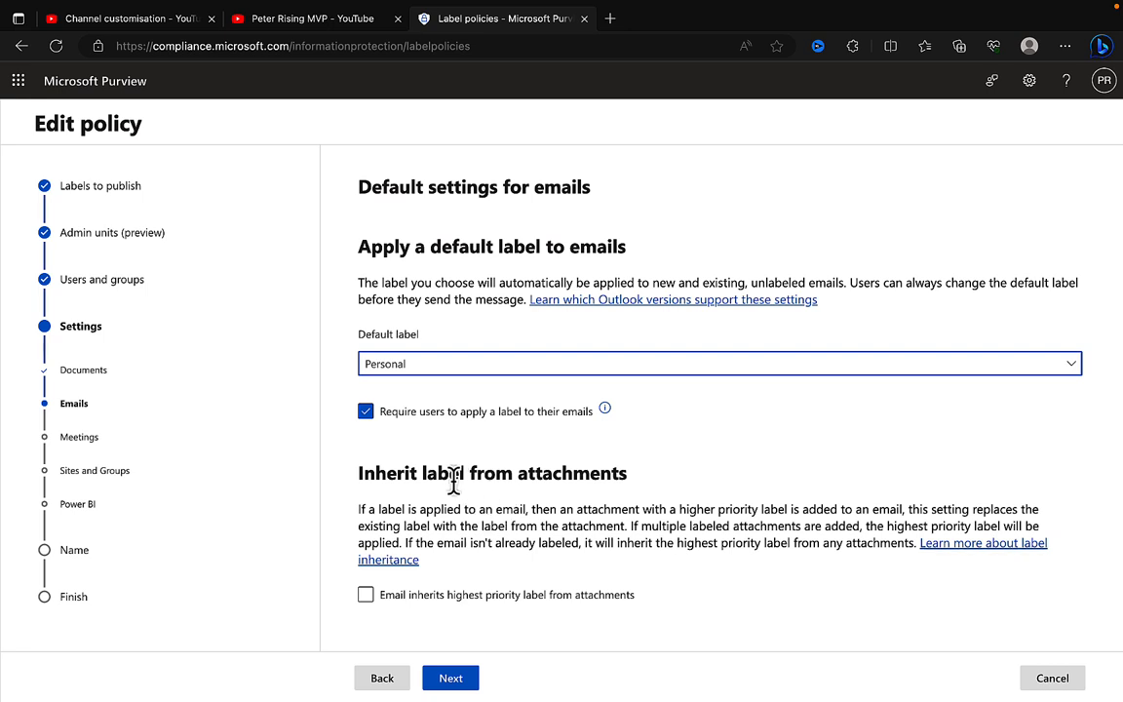
mouse_move(463, 536)
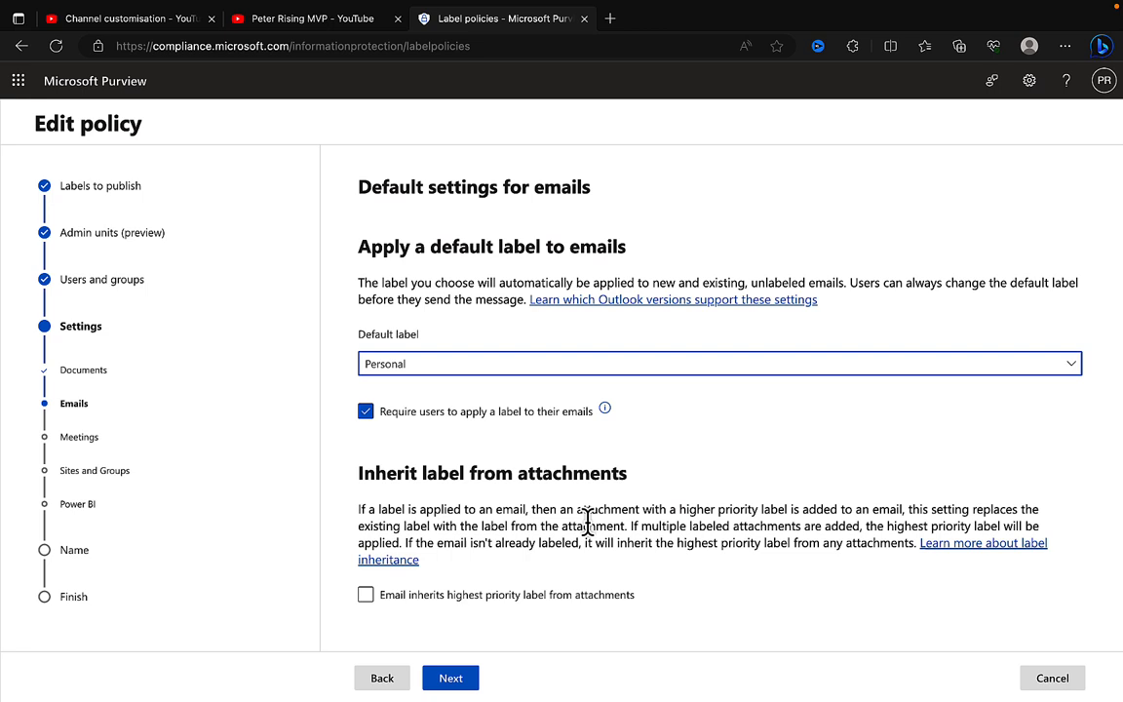
mouse_move(843, 522)
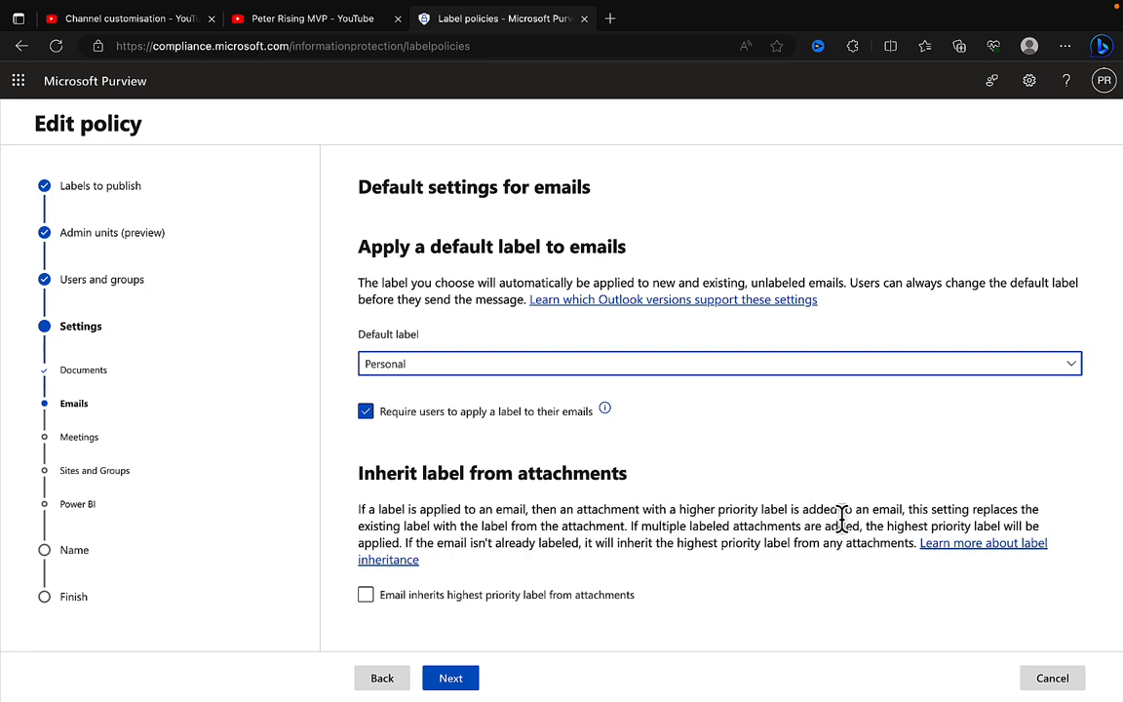
mouse_move(938, 483)
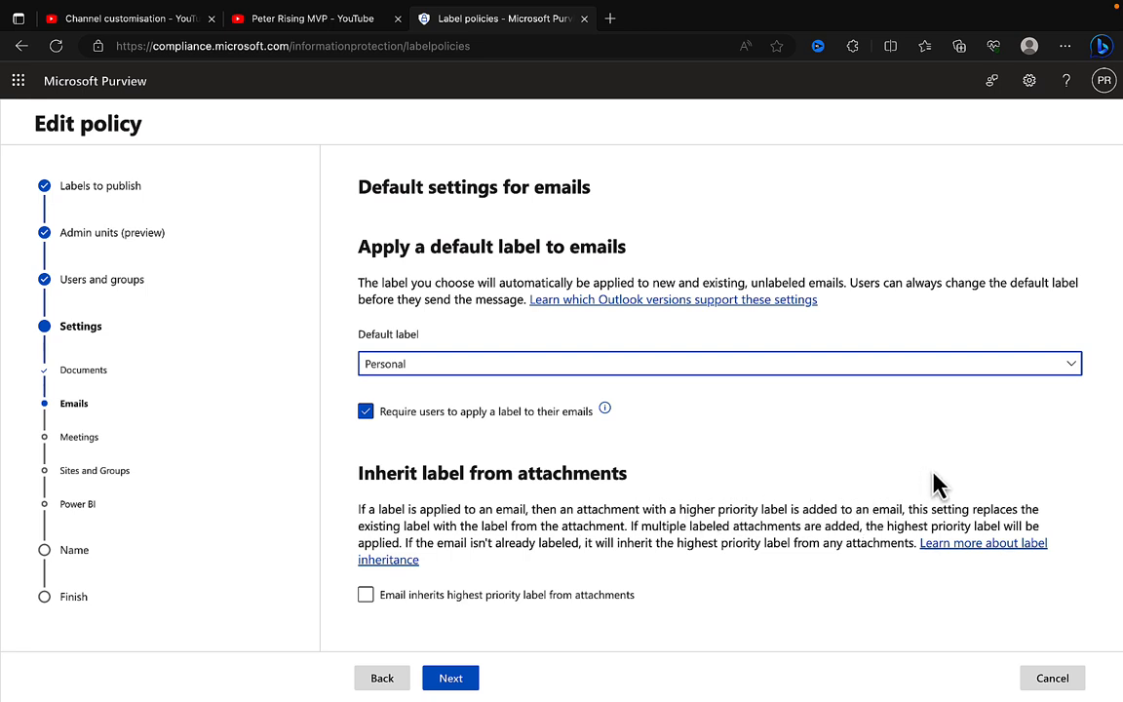
mouse_move(1031, 476)
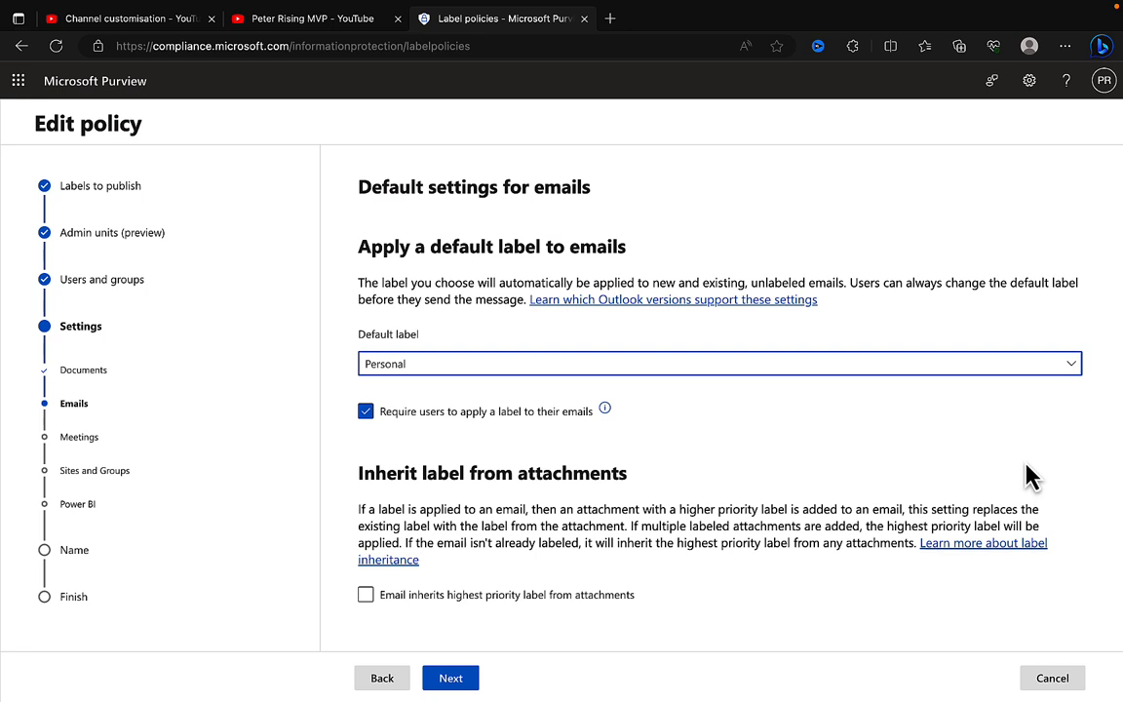
mouse_move(652, 534)
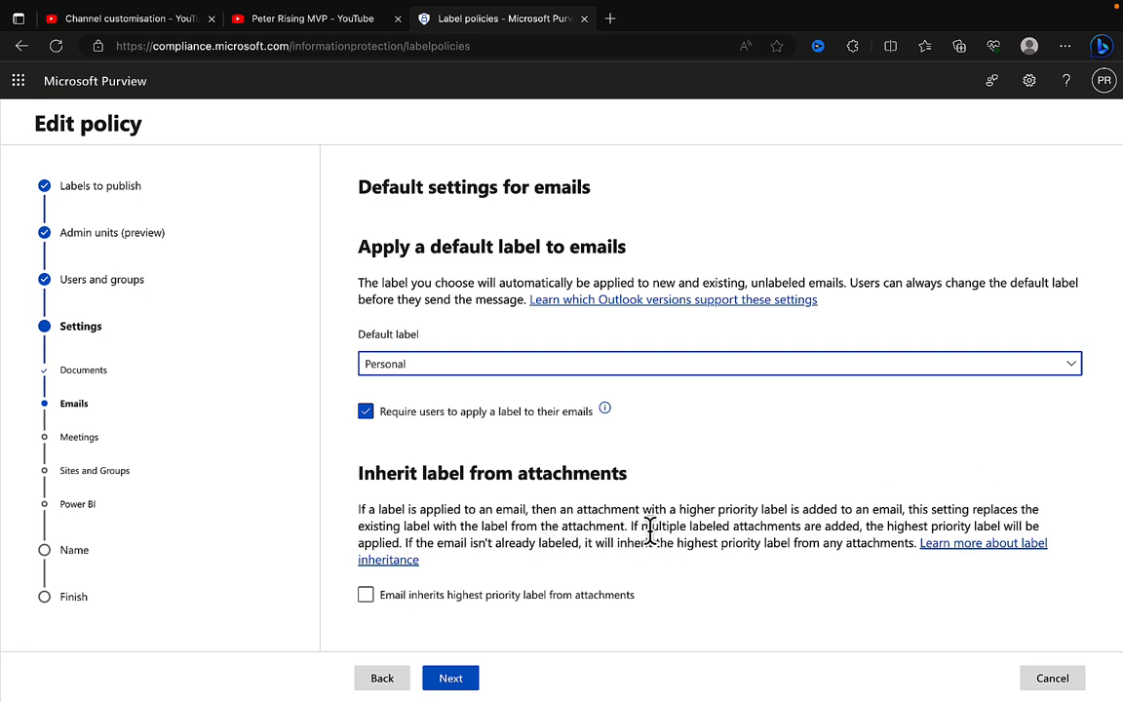
mouse_move(690, 514)
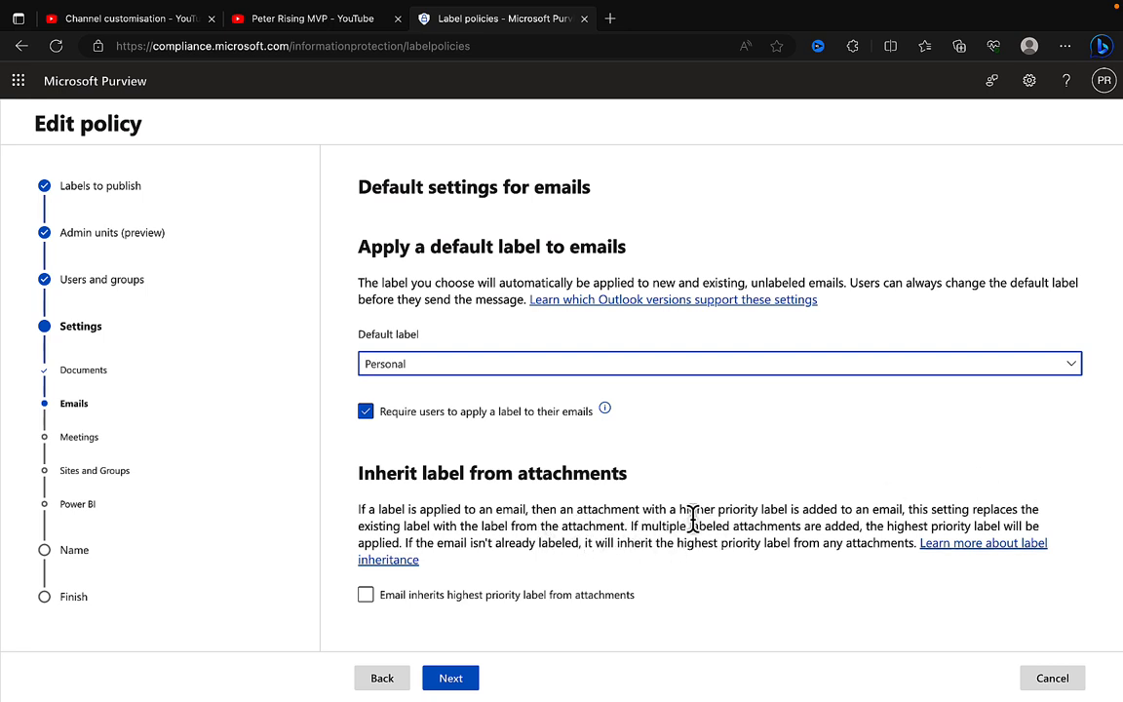
mouse_move(741, 466)
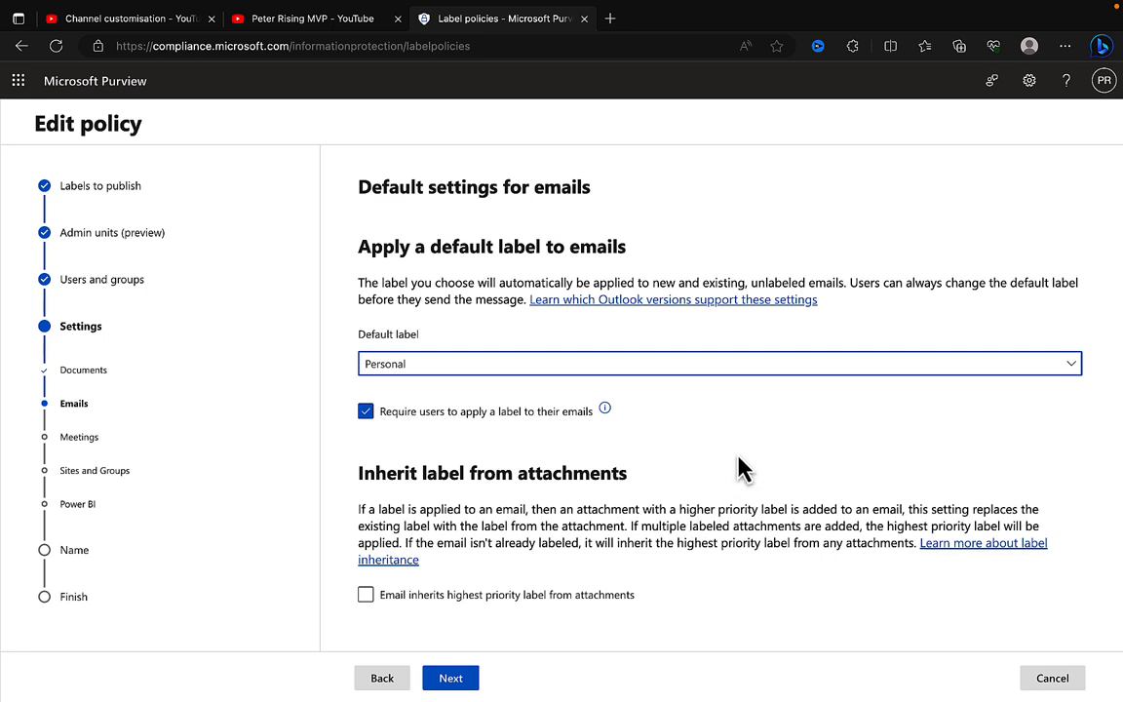
mouse_move(792, 469)
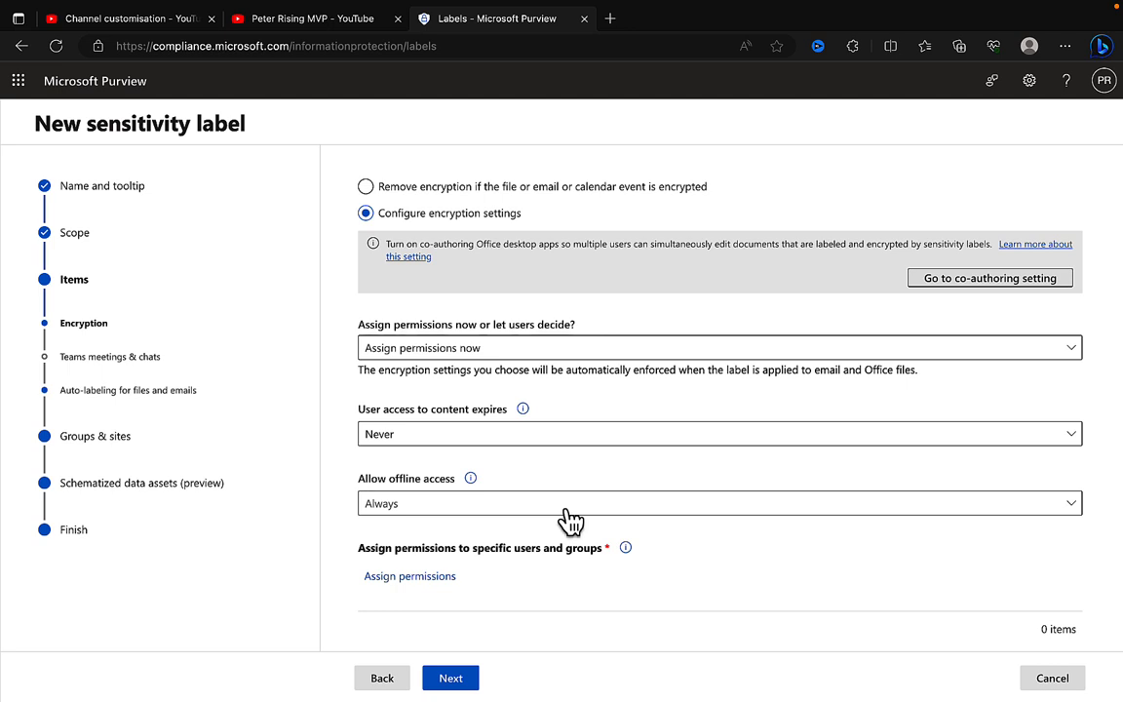
mouse_move(608, 434)
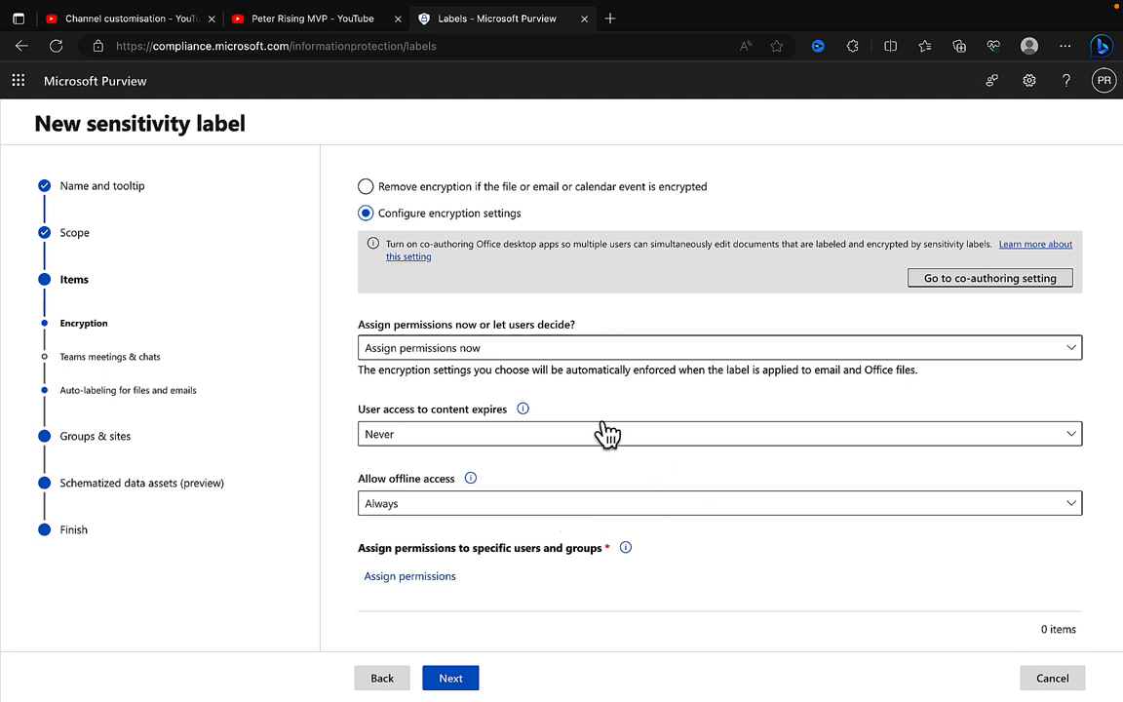
mouse_move(491, 503)
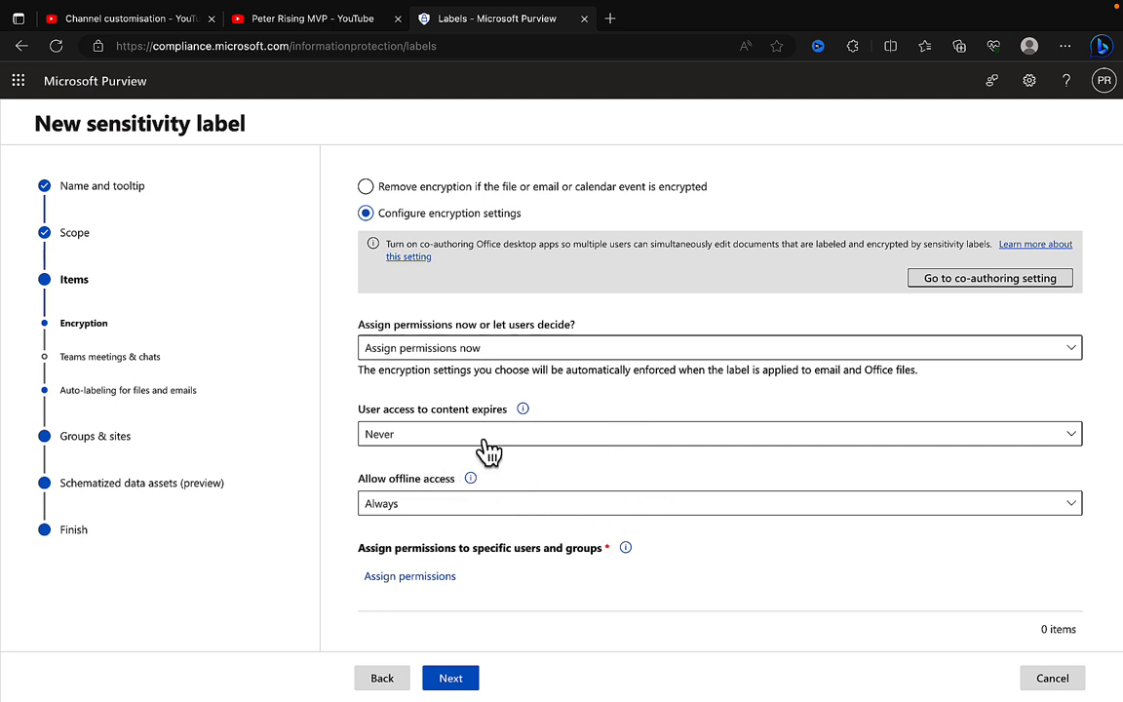
mouse_move(477, 450)
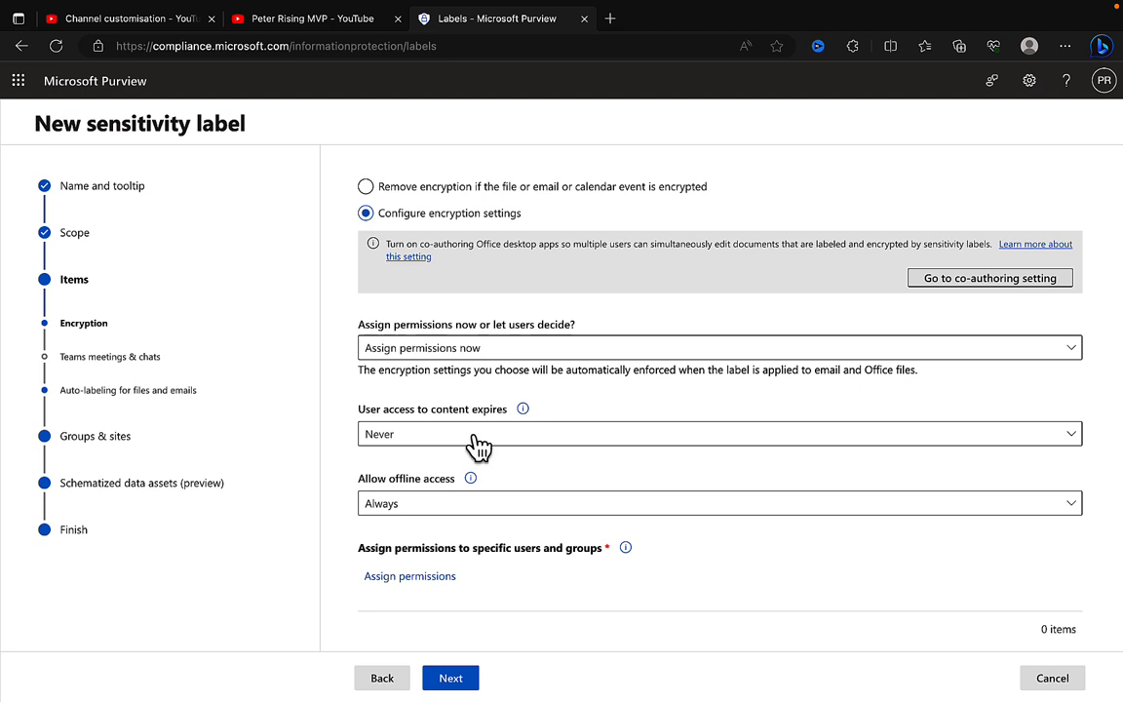
mouse_move(523, 408)
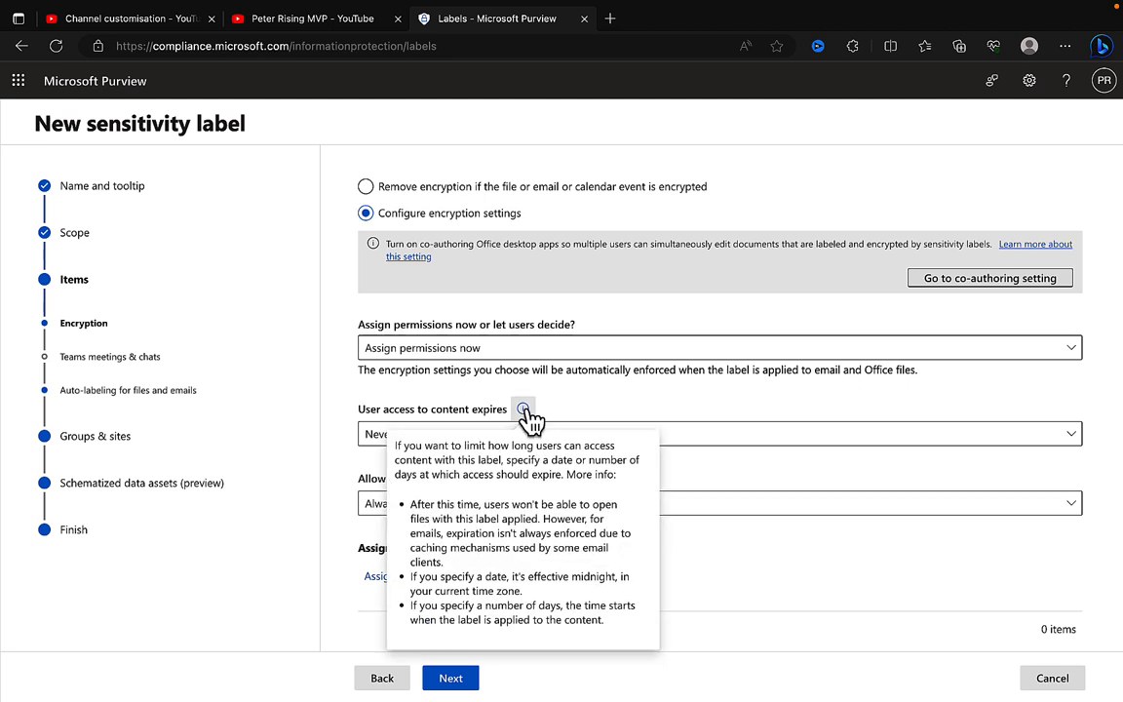
mouse_move(551, 472)
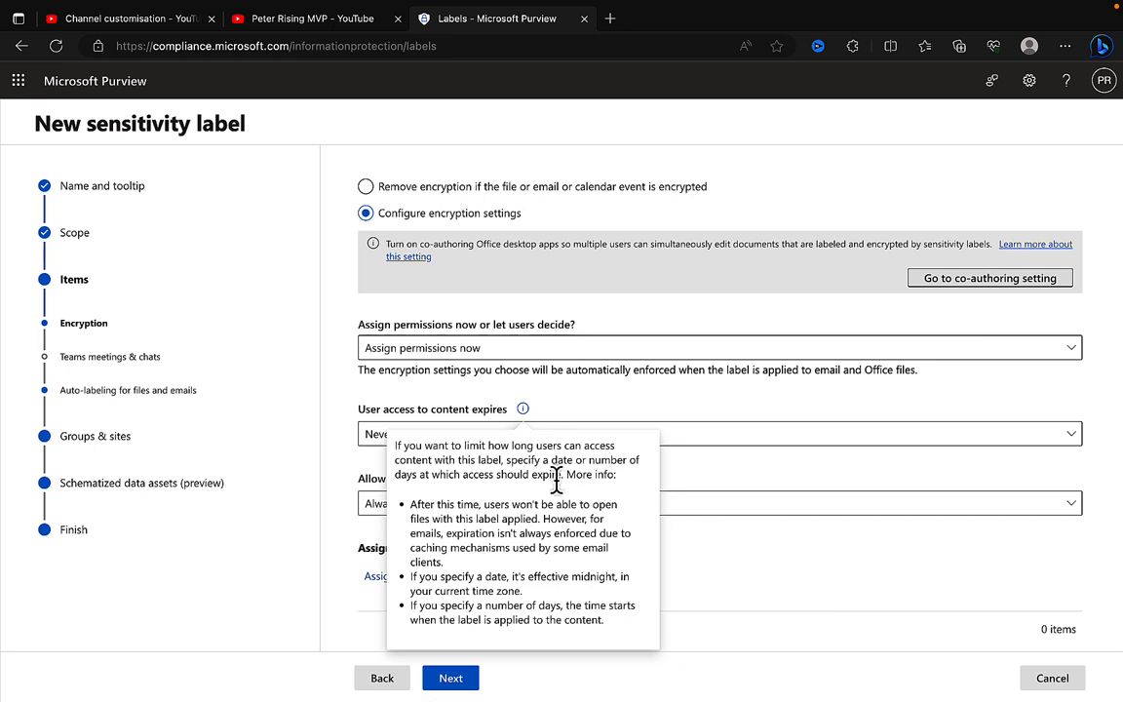
mouse_move(519, 478)
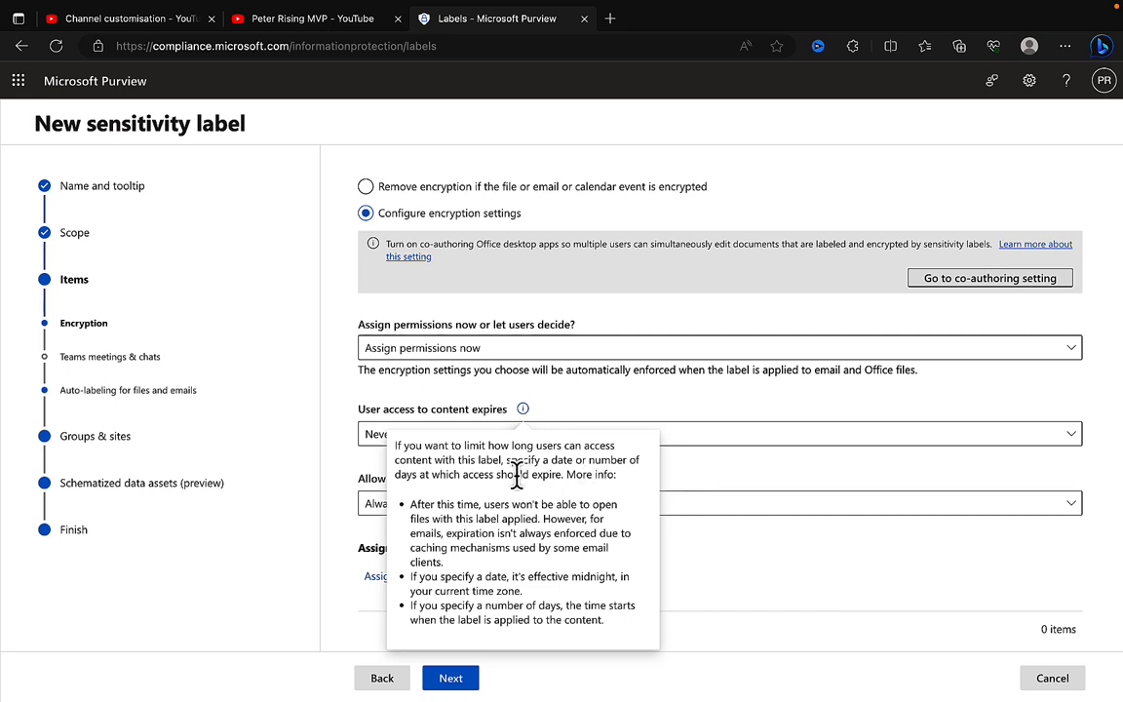
mouse_move(527, 504)
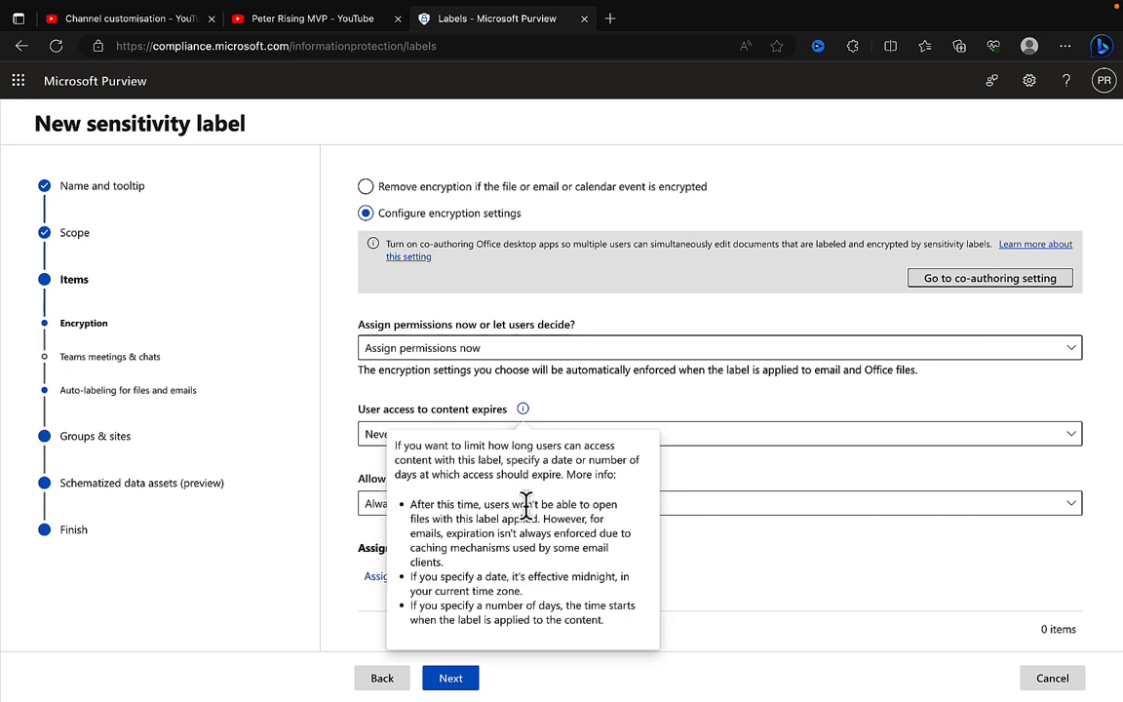
mouse_move(515, 517)
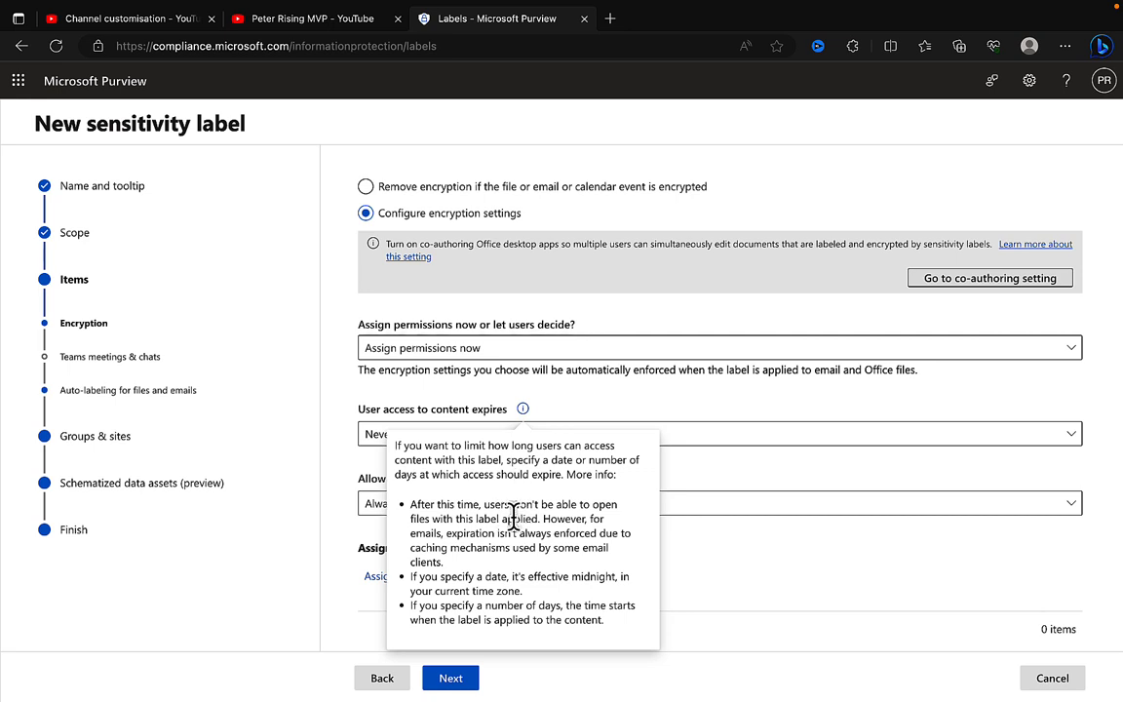
mouse_move(549, 540)
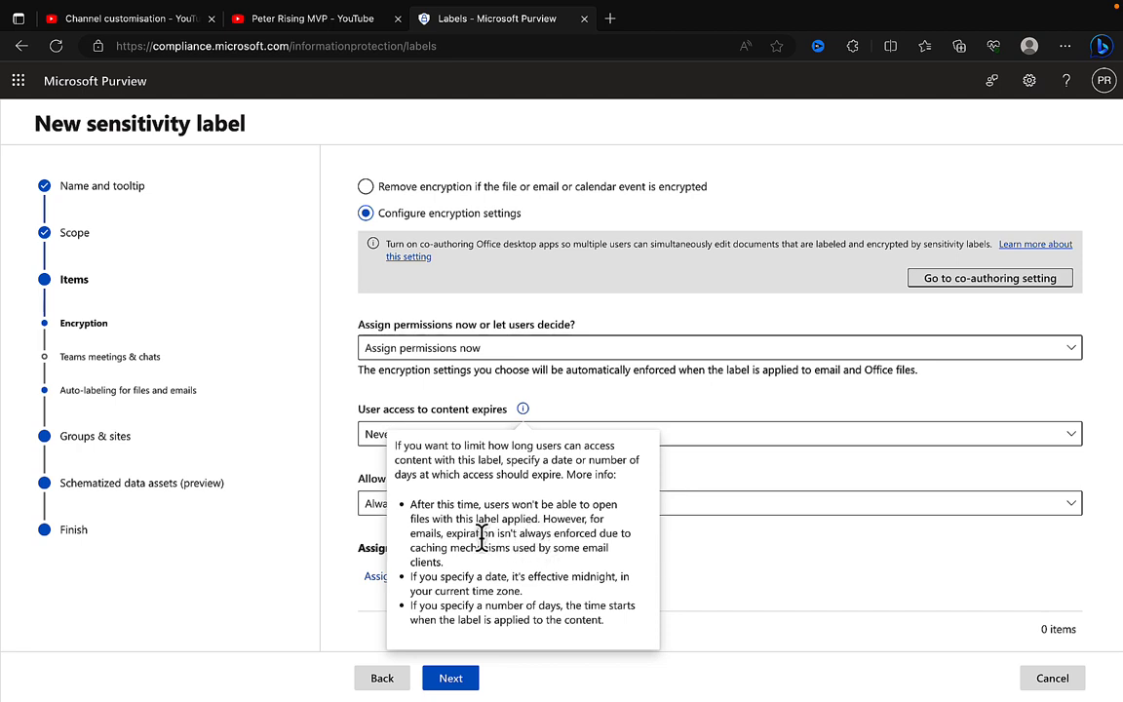
mouse_move(494, 524)
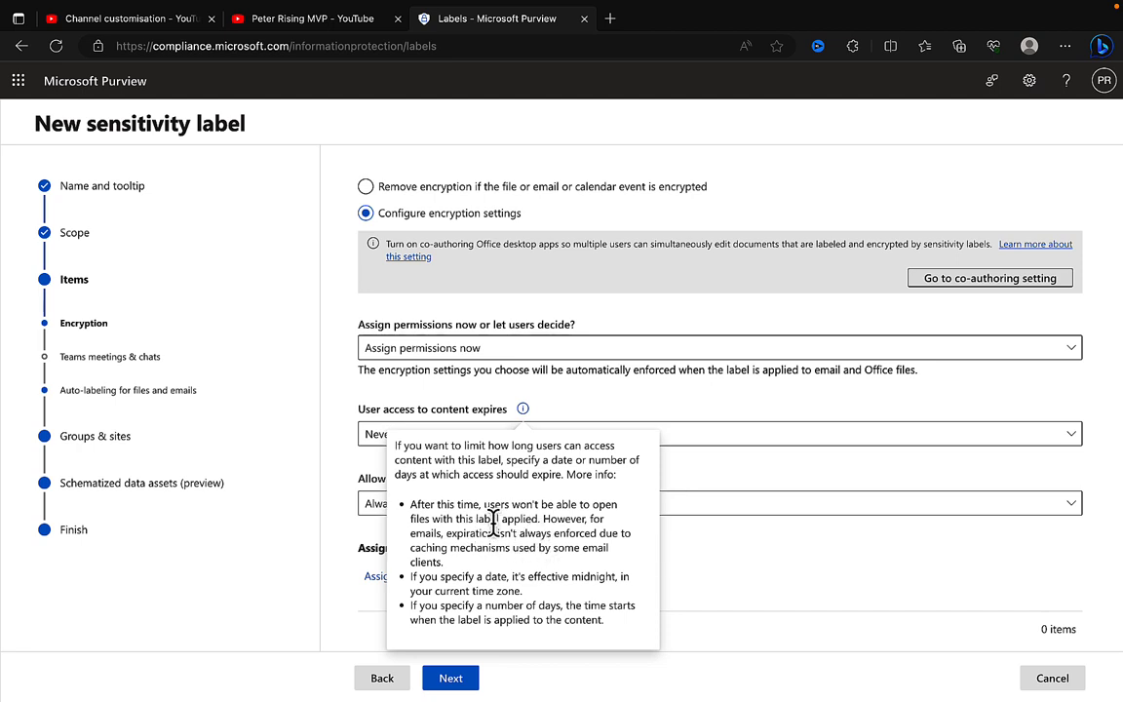
mouse_move(529, 545)
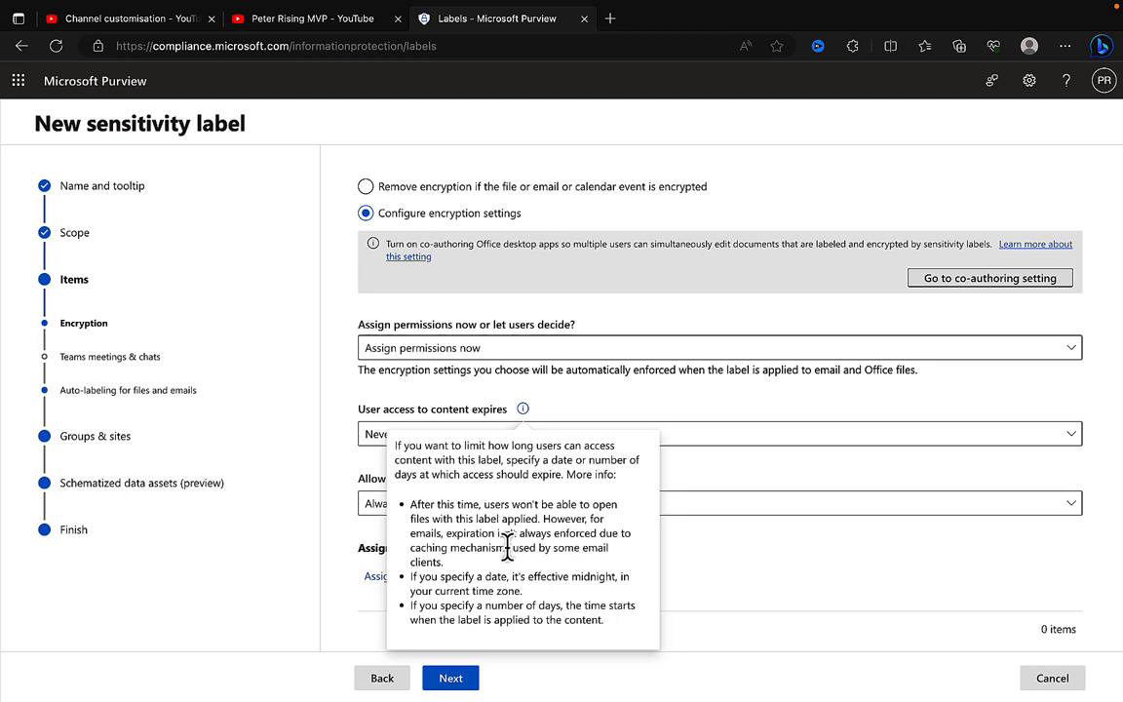
mouse_move(520, 593)
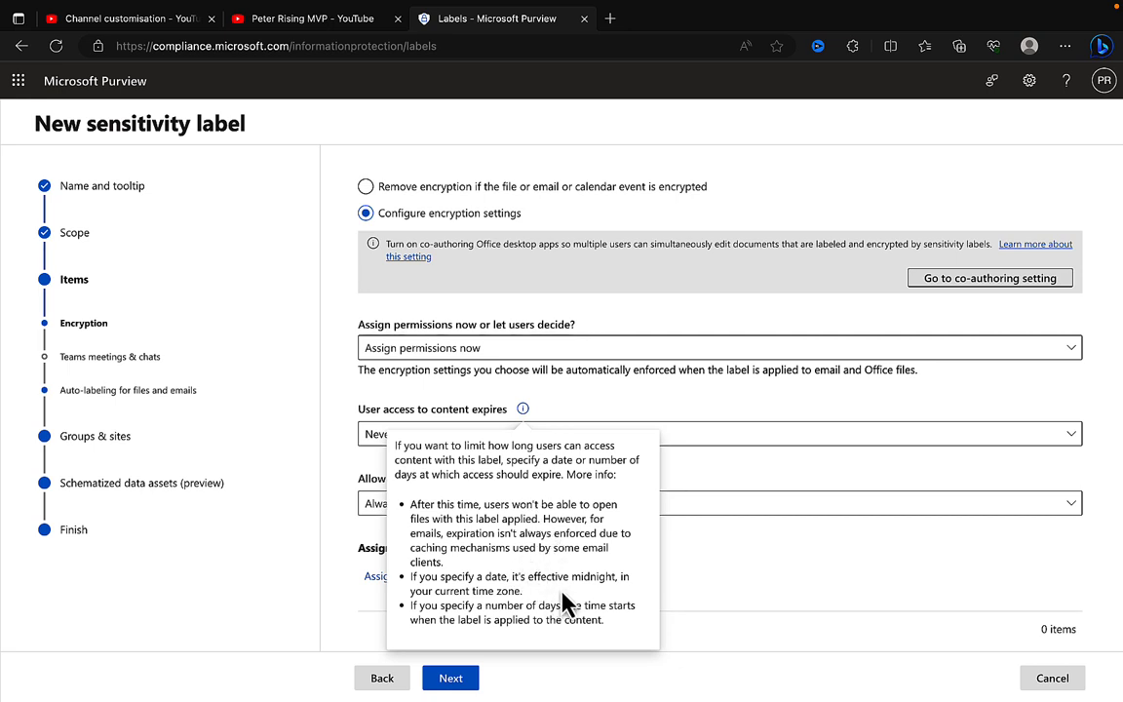
mouse_move(487, 595)
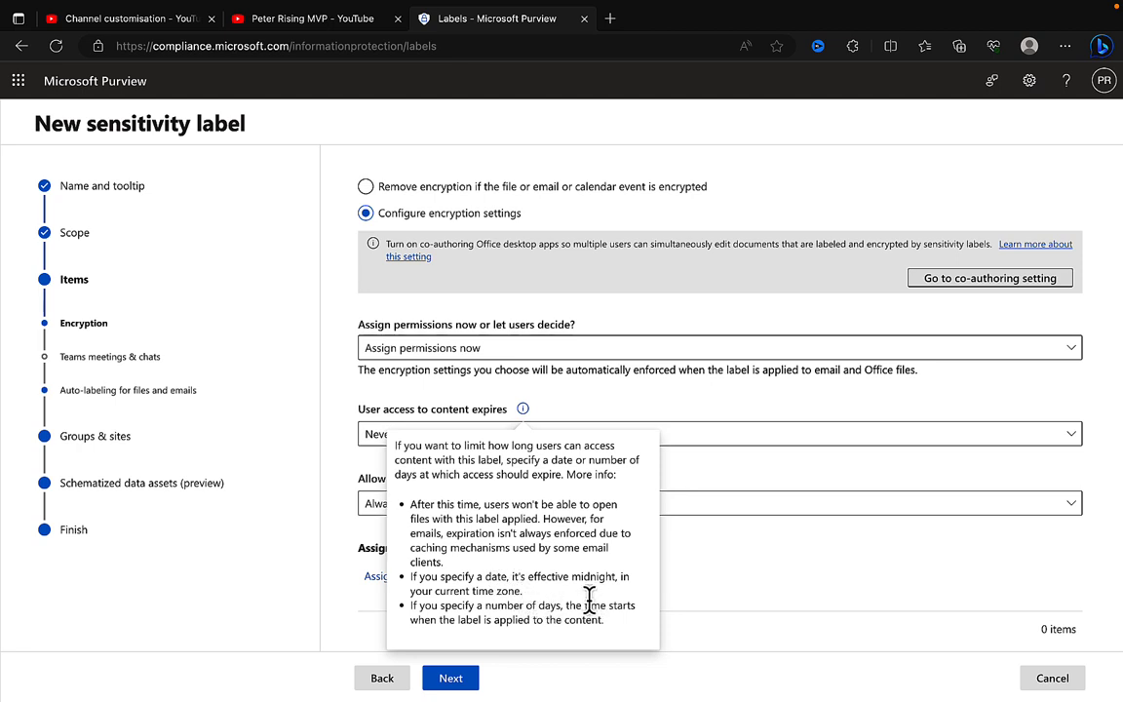
mouse_move(681, 424)
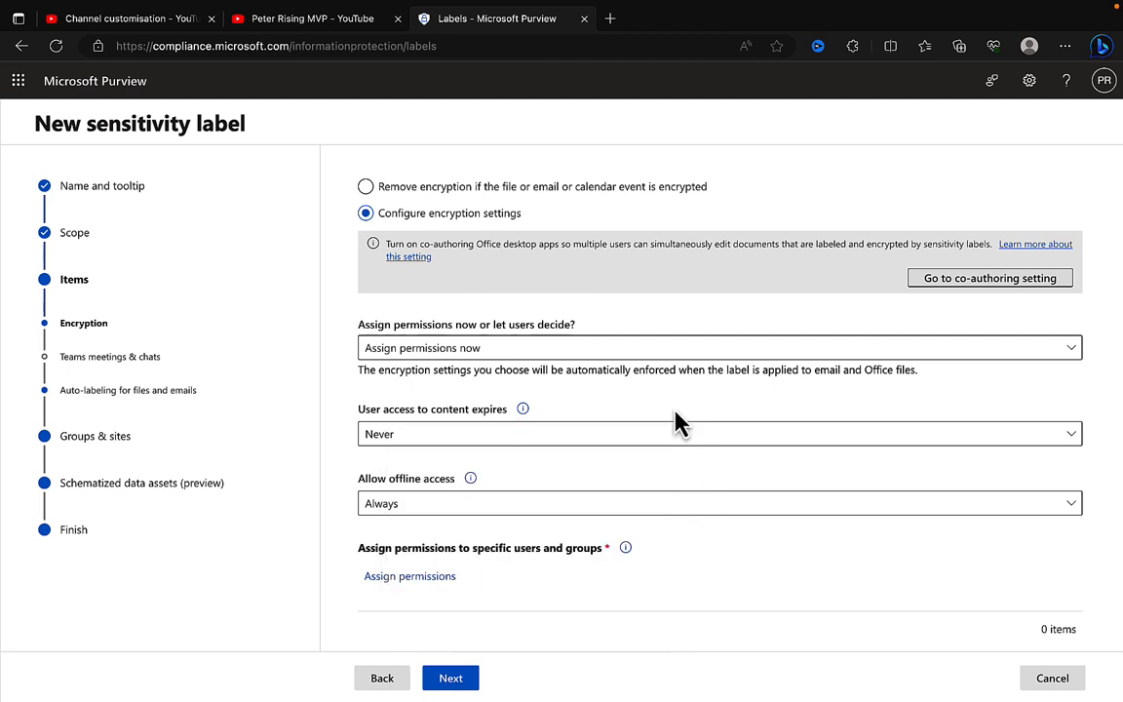
left_click(710, 434)
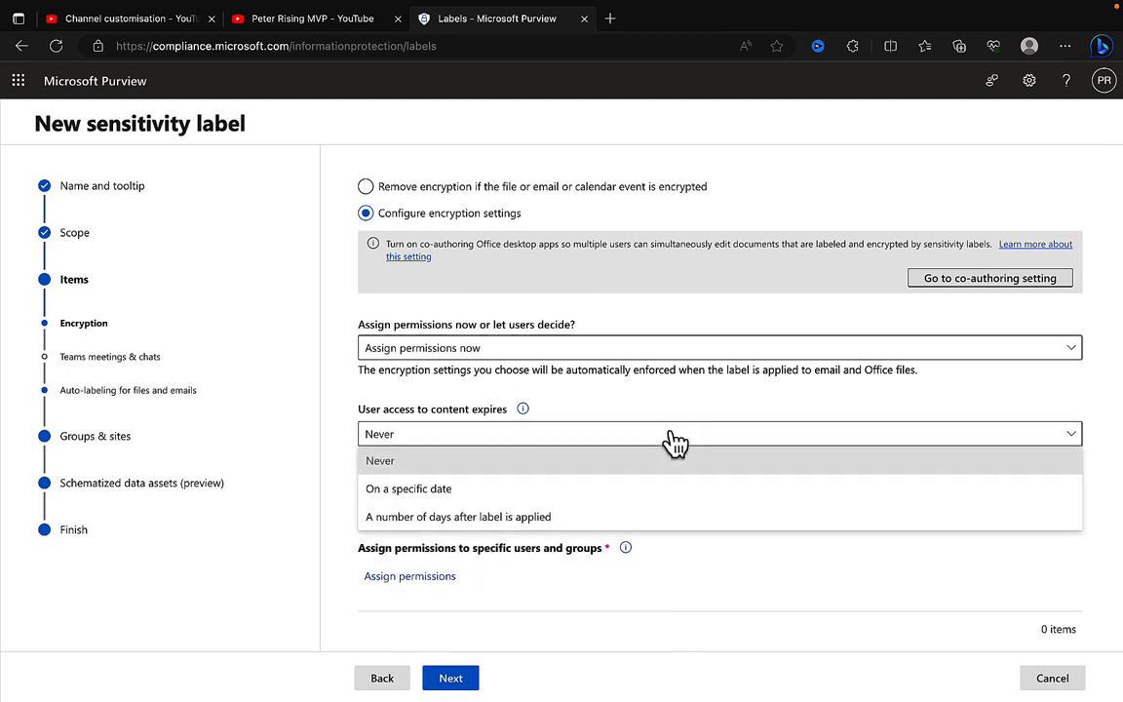
mouse_move(556, 496)
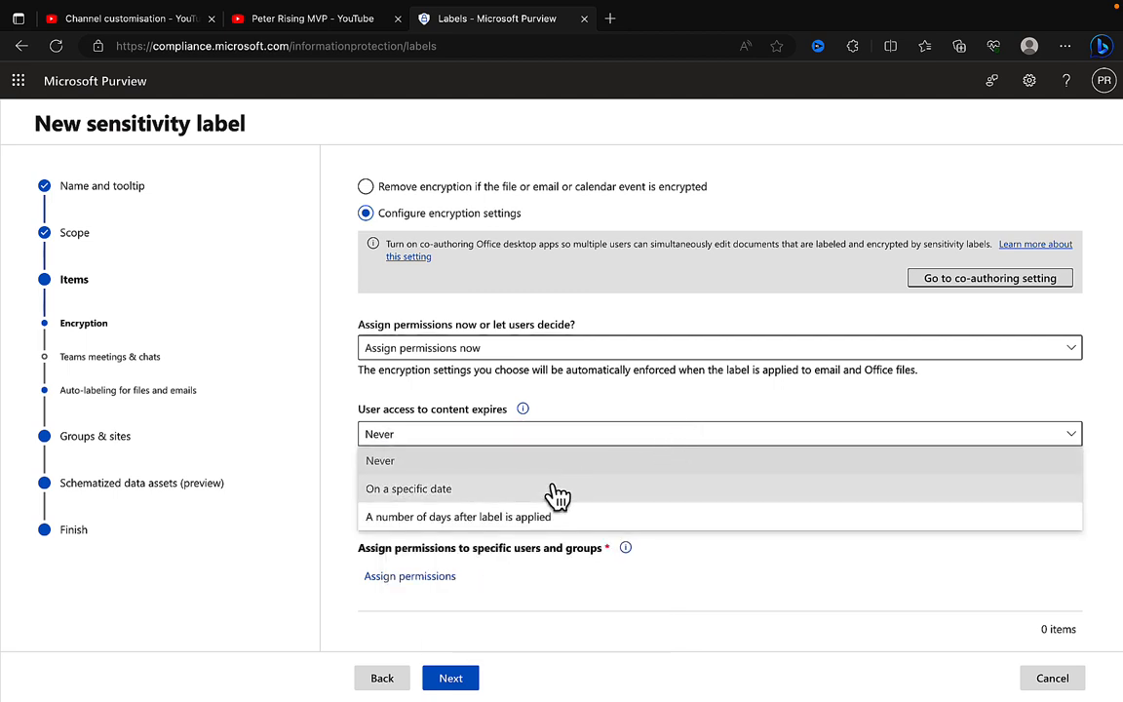
left_click(381, 460)
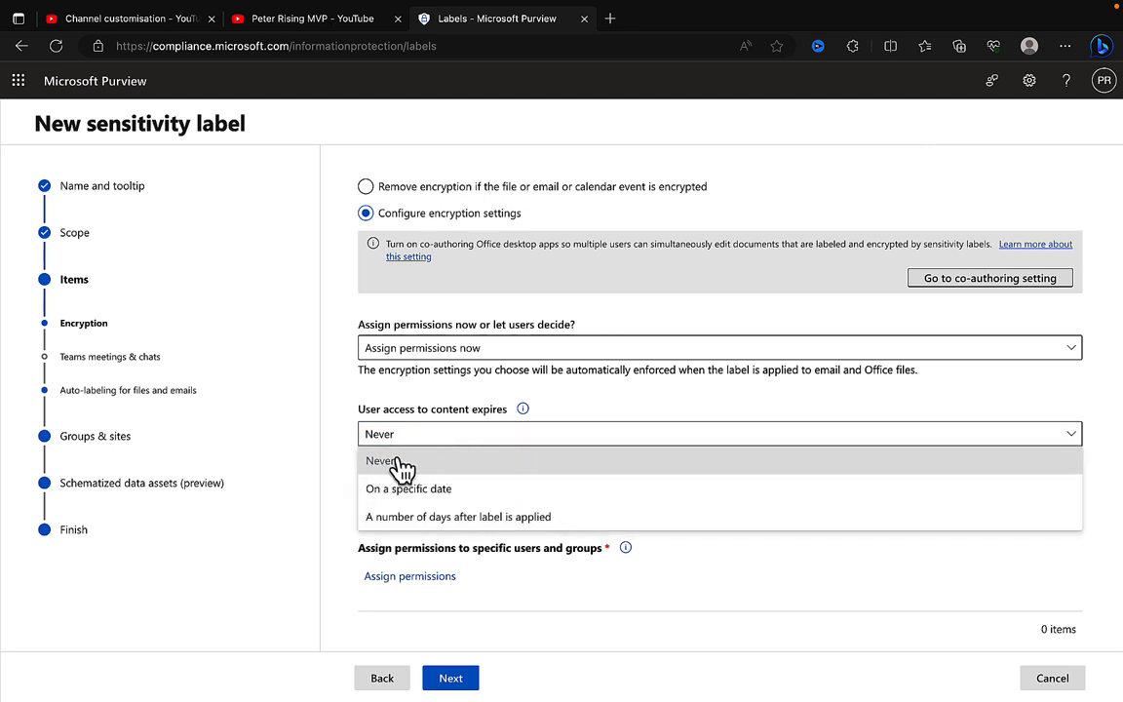
left_click(380, 461)
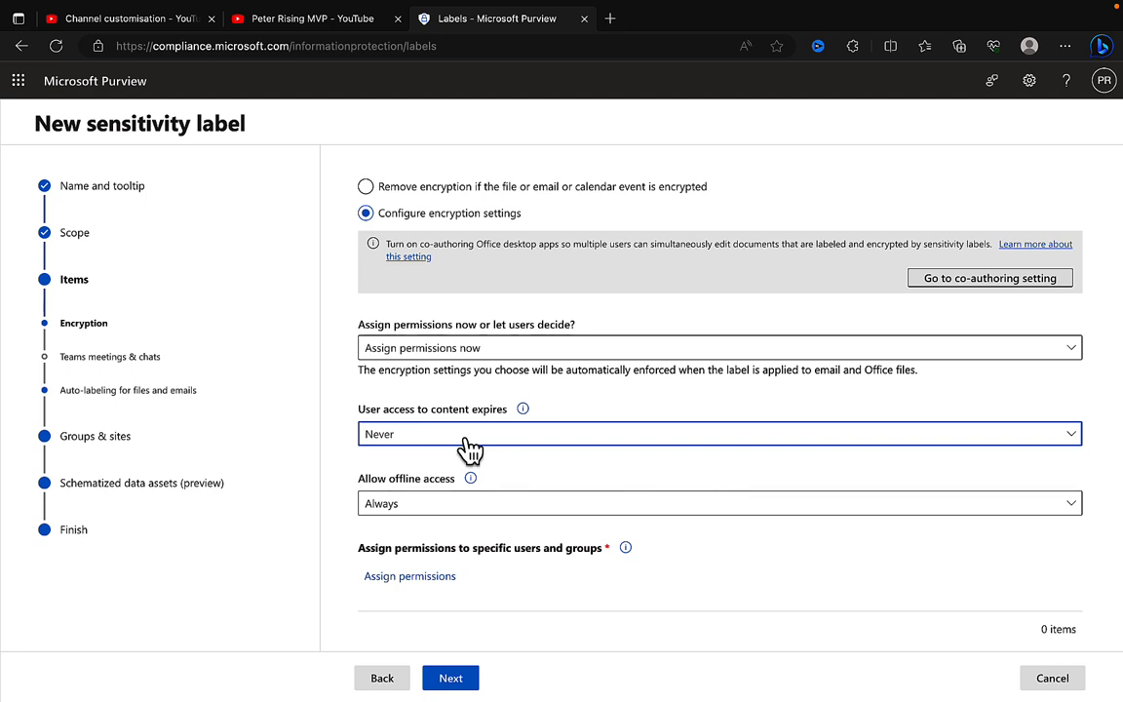
mouse_move(518, 508)
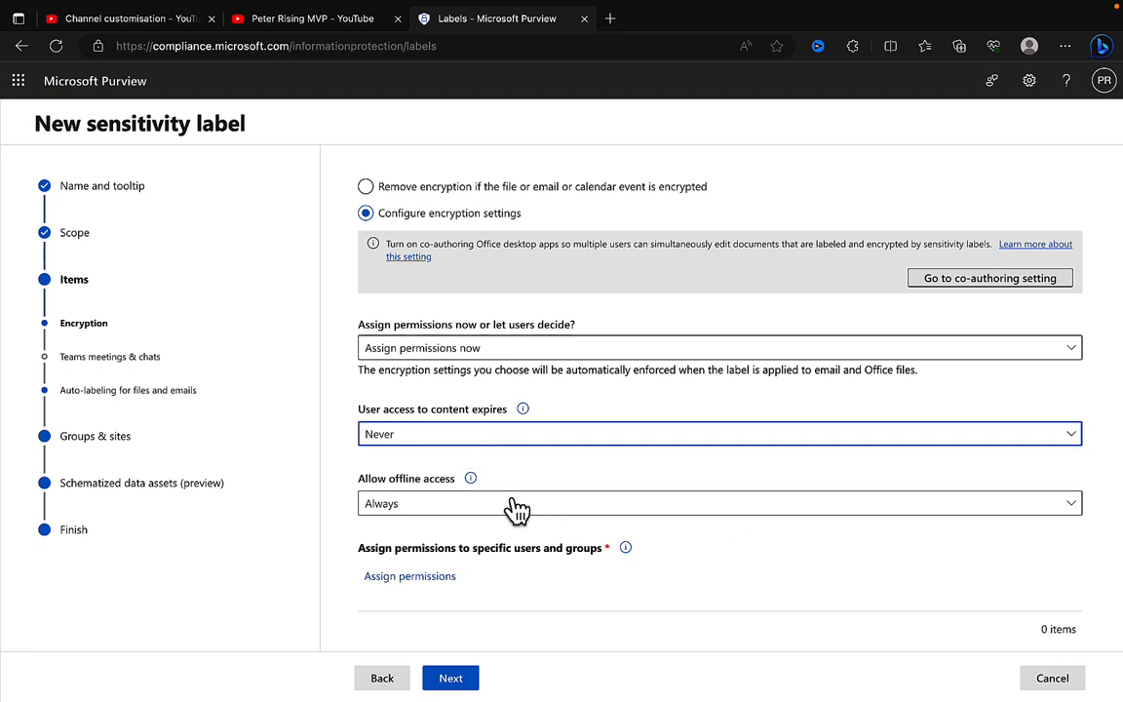
mouse_move(487, 488)
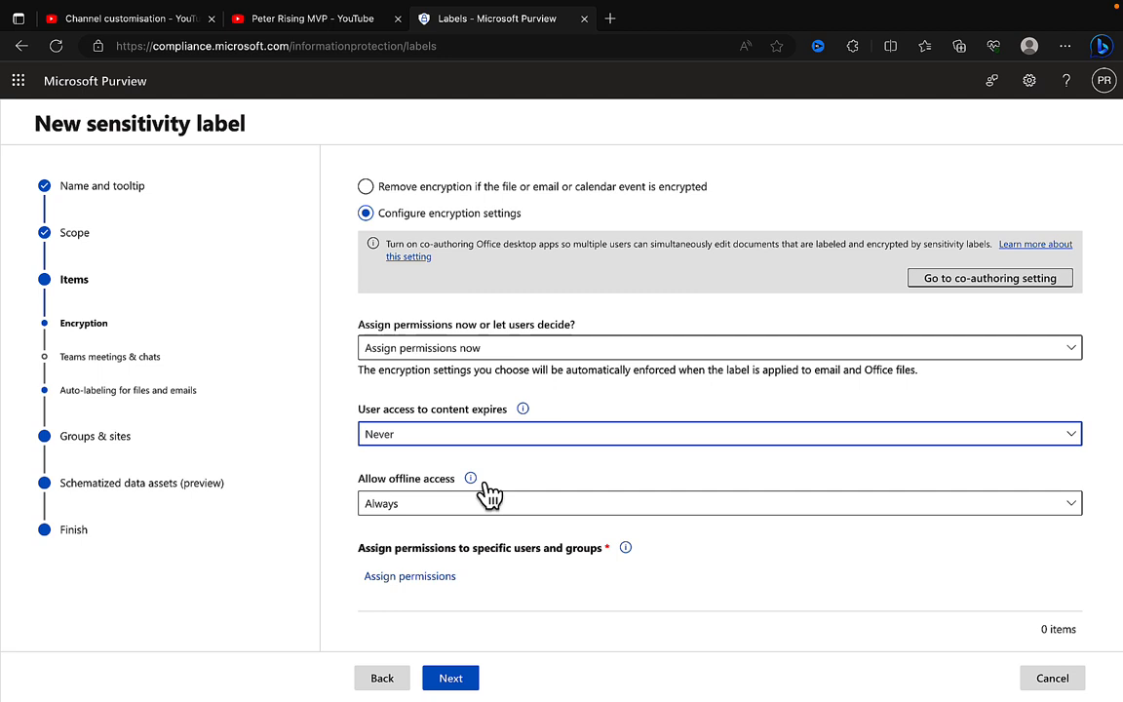
mouse_move(468, 479)
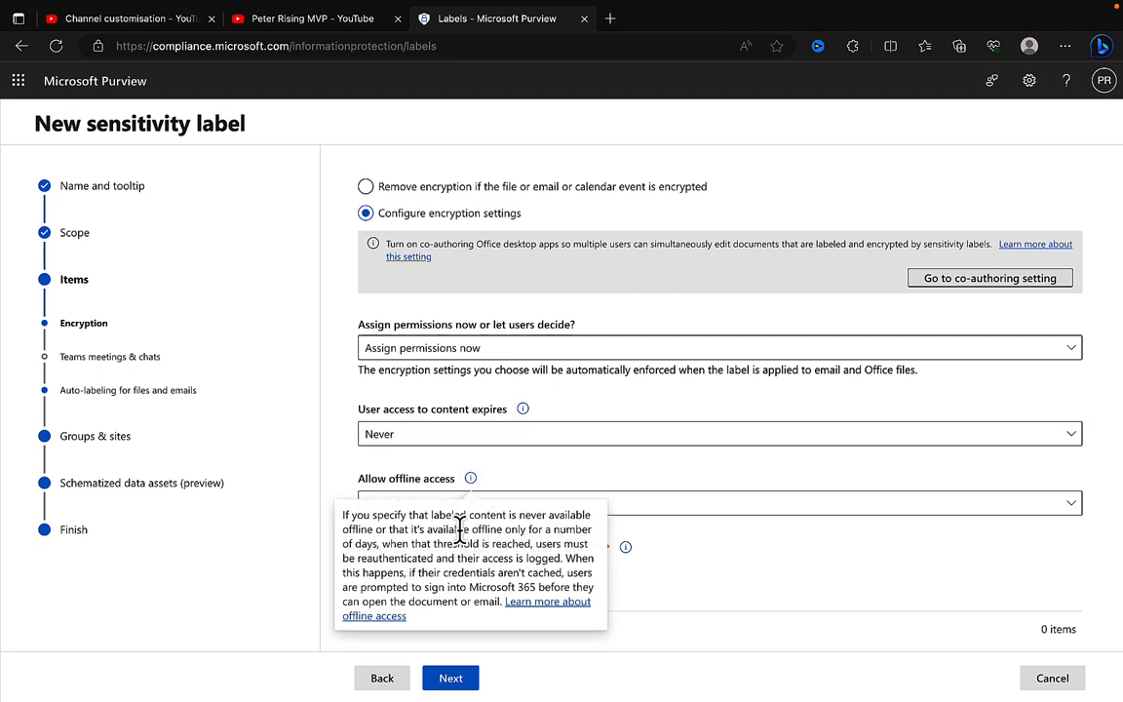
mouse_move(559, 526)
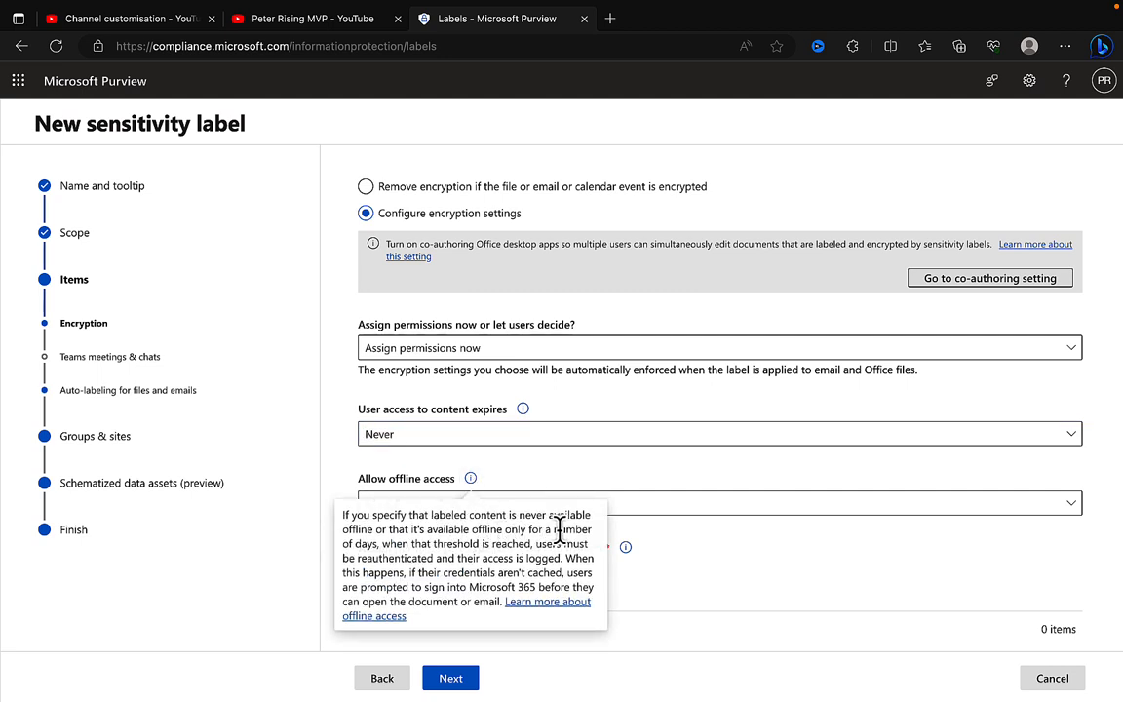
mouse_move(425, 544)
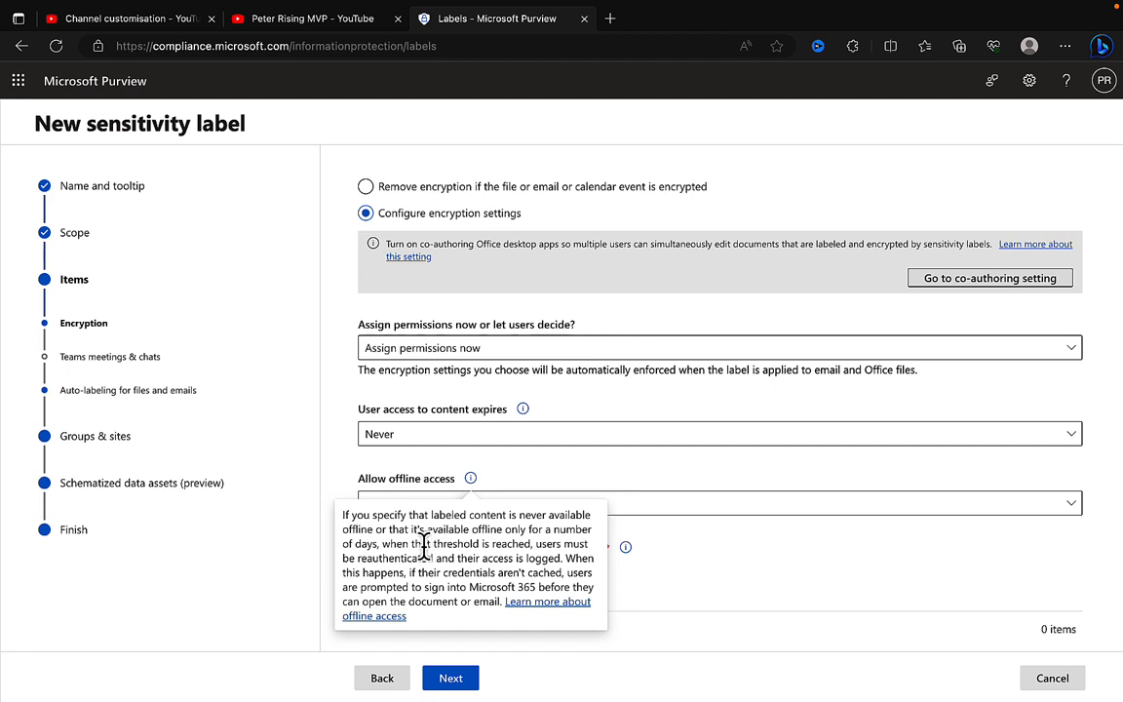
mouse_move(451, 568)
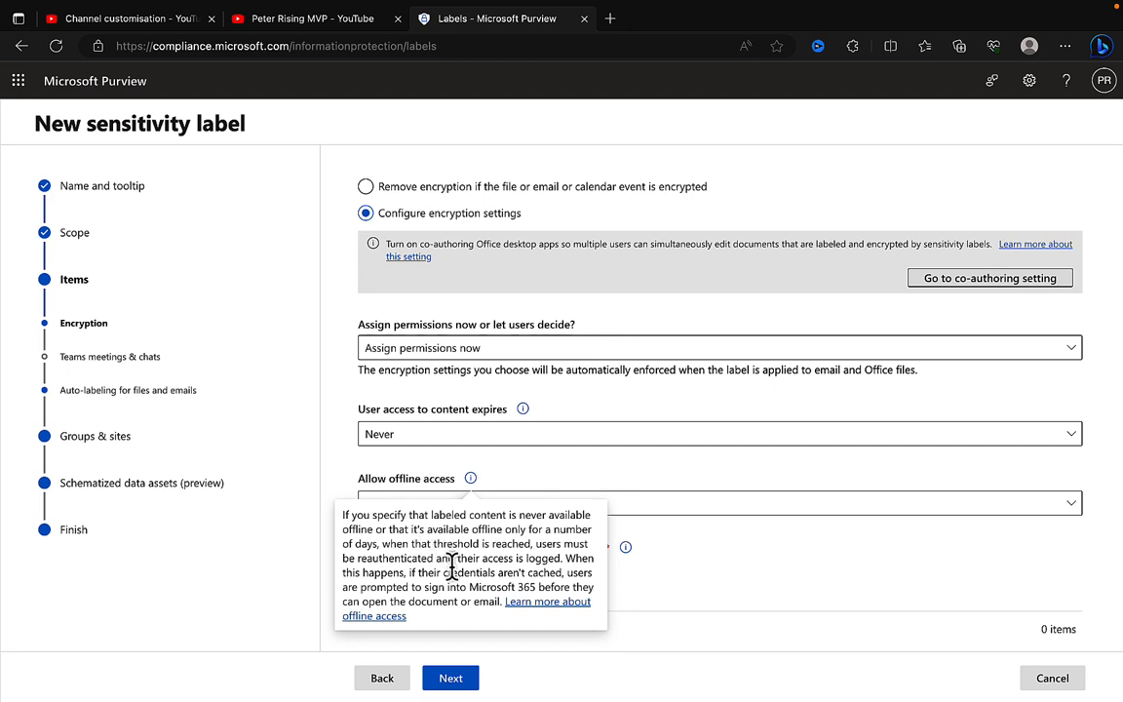
mouse_move(456, 567)
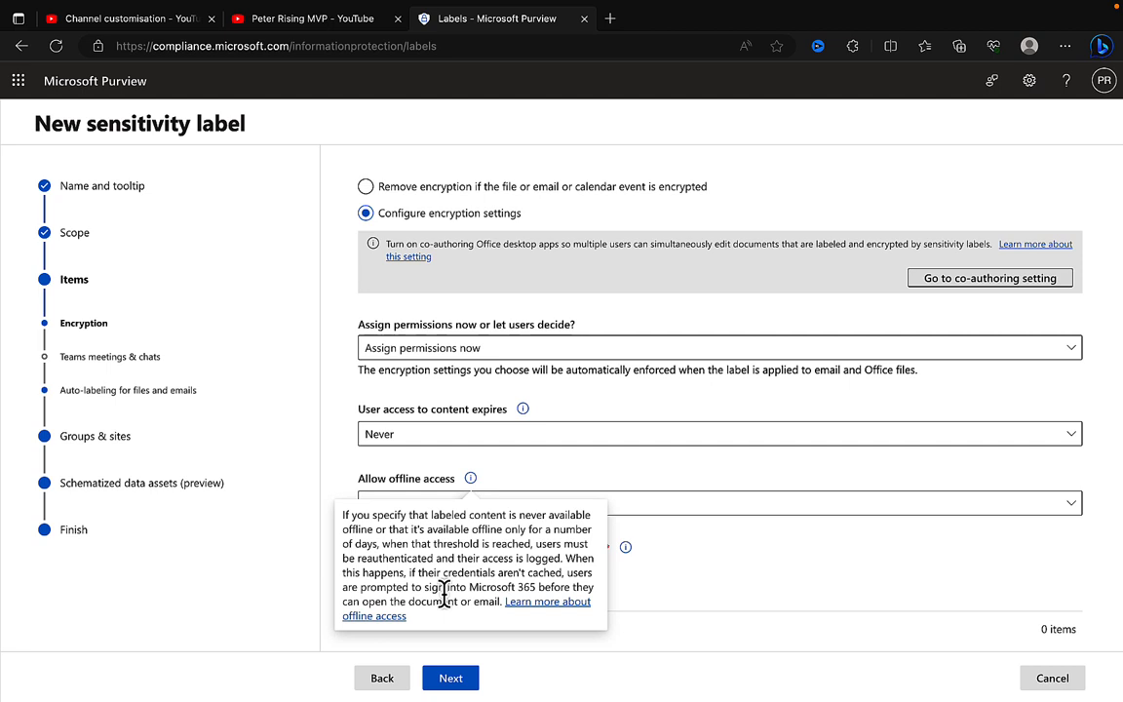
mouse_move(426, 618)
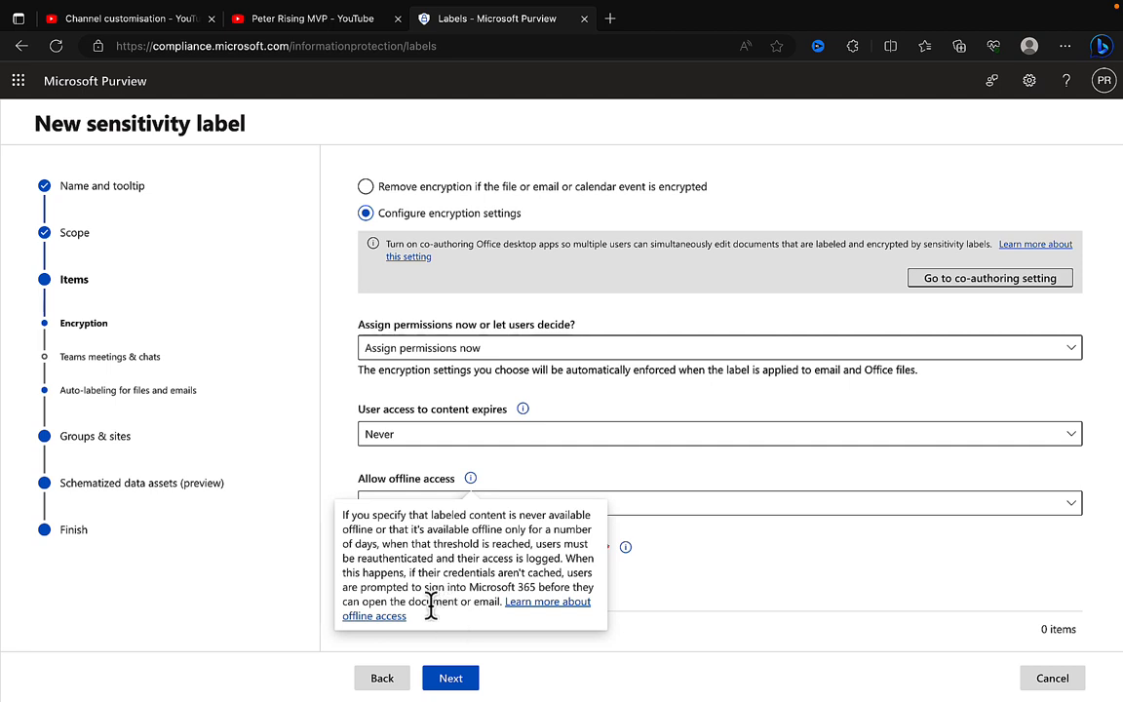
mouse_move(443, 638)
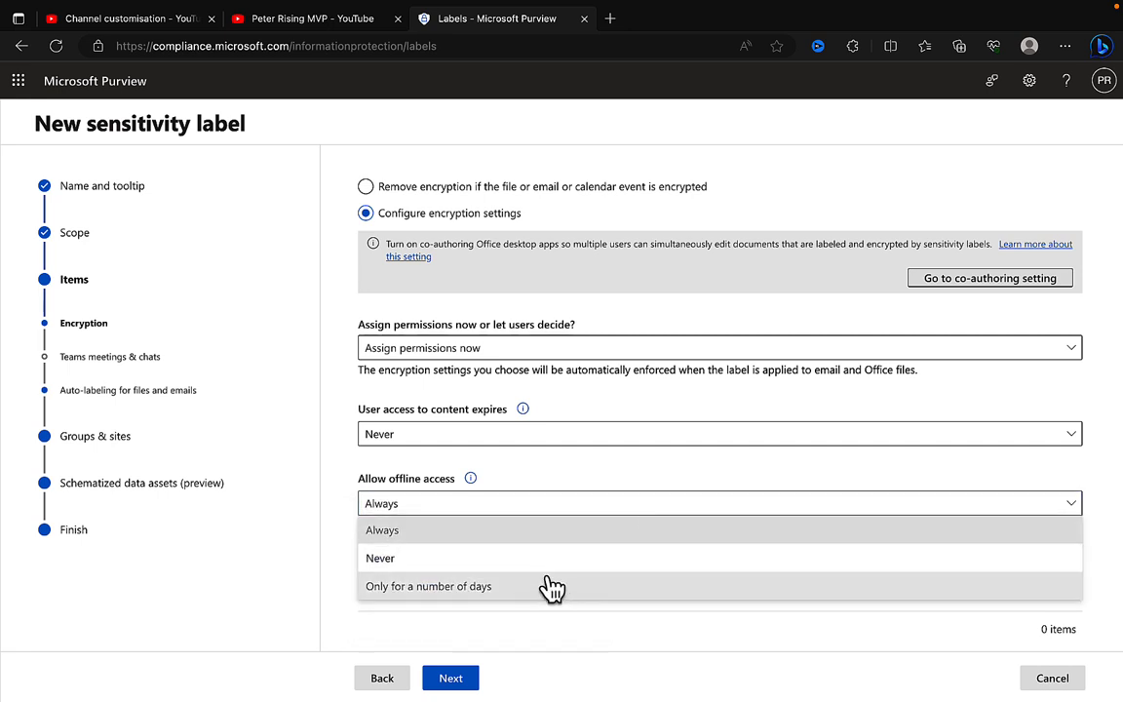
mouse_move(640, 517)
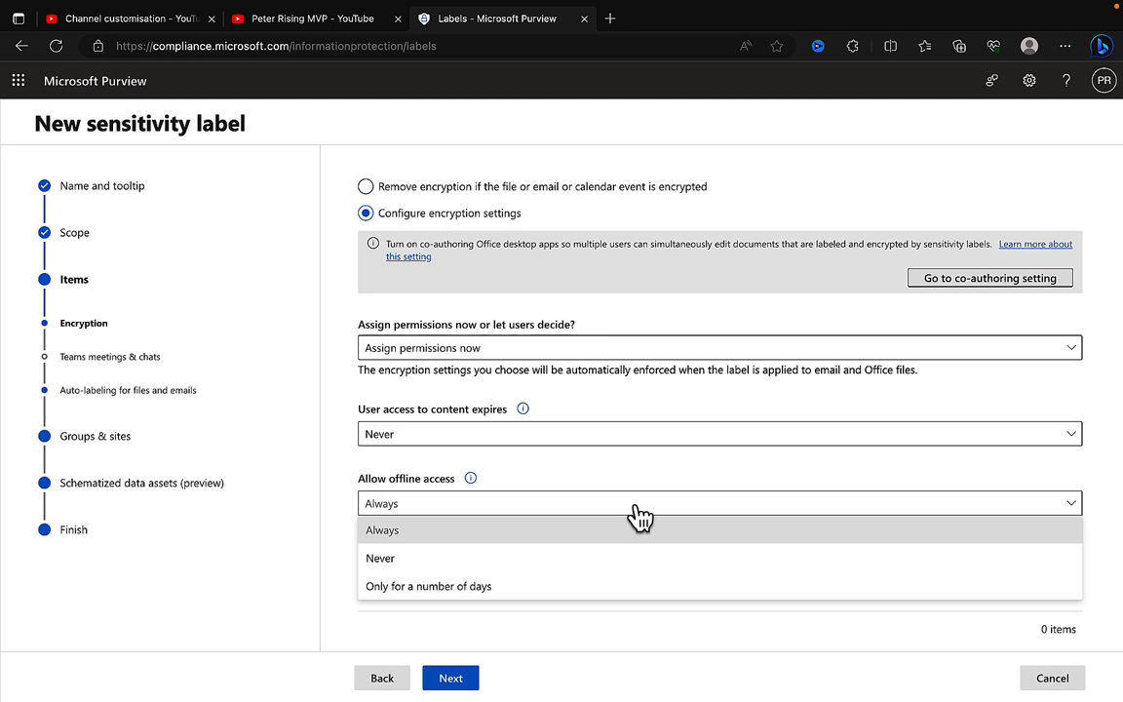
mouse_move(576, 515)
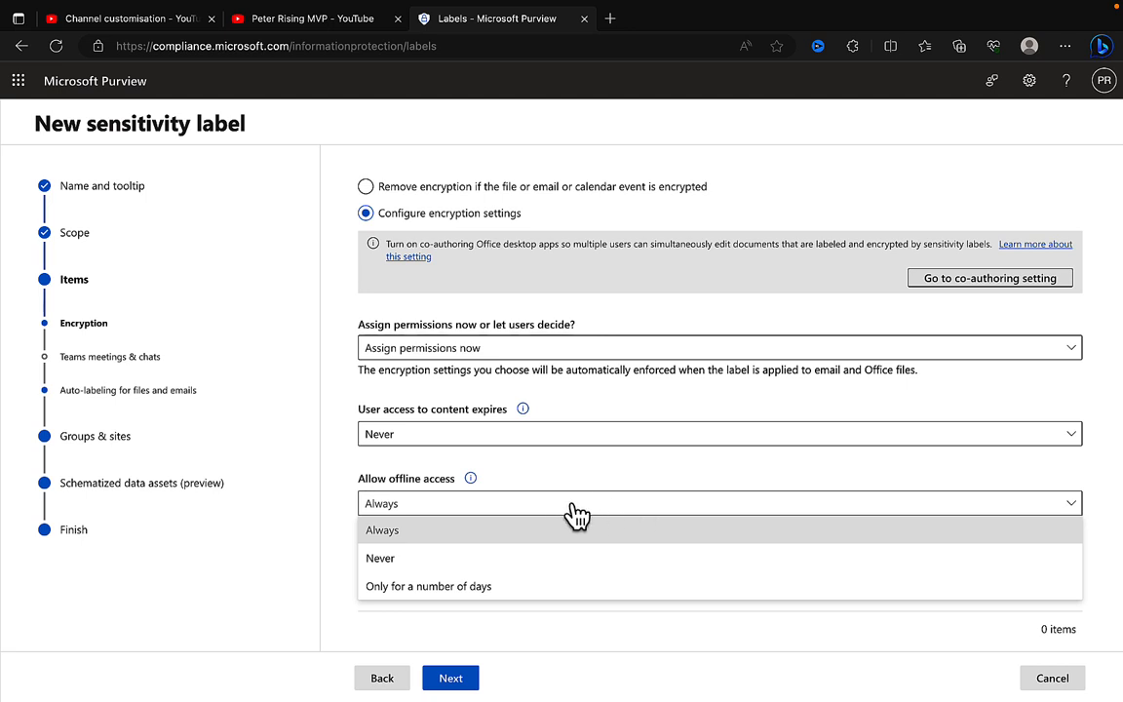
mouse_move(599, 525)
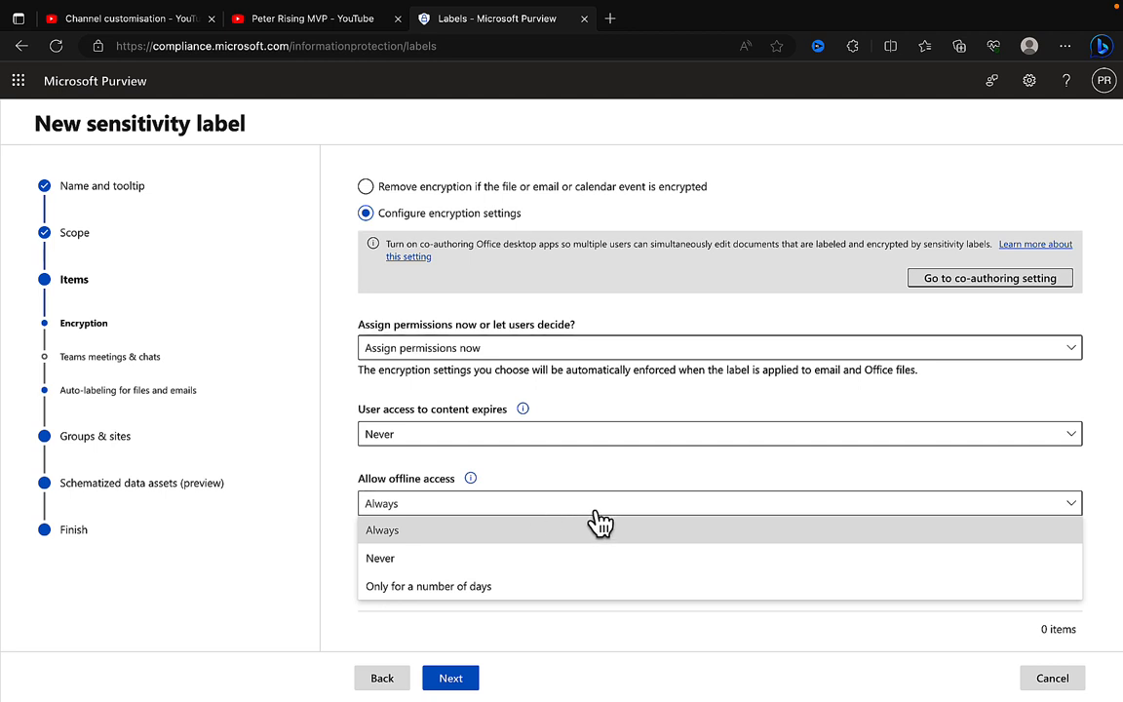
left_click(382, 530)
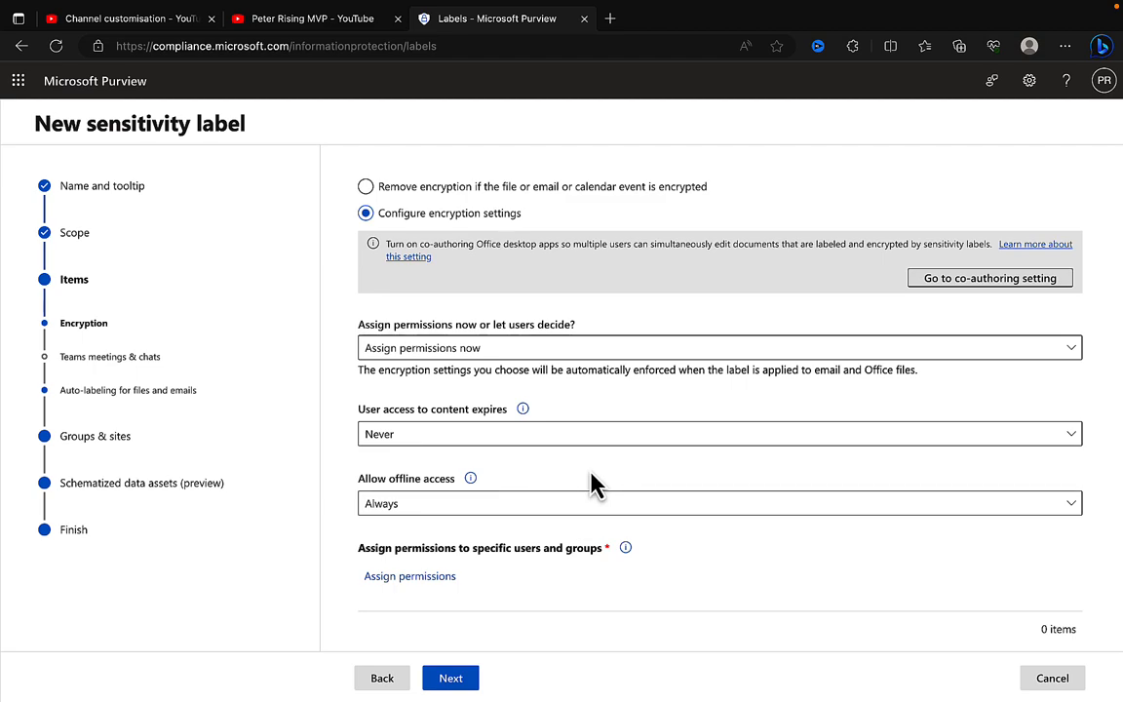
mouse_move(580, 488)
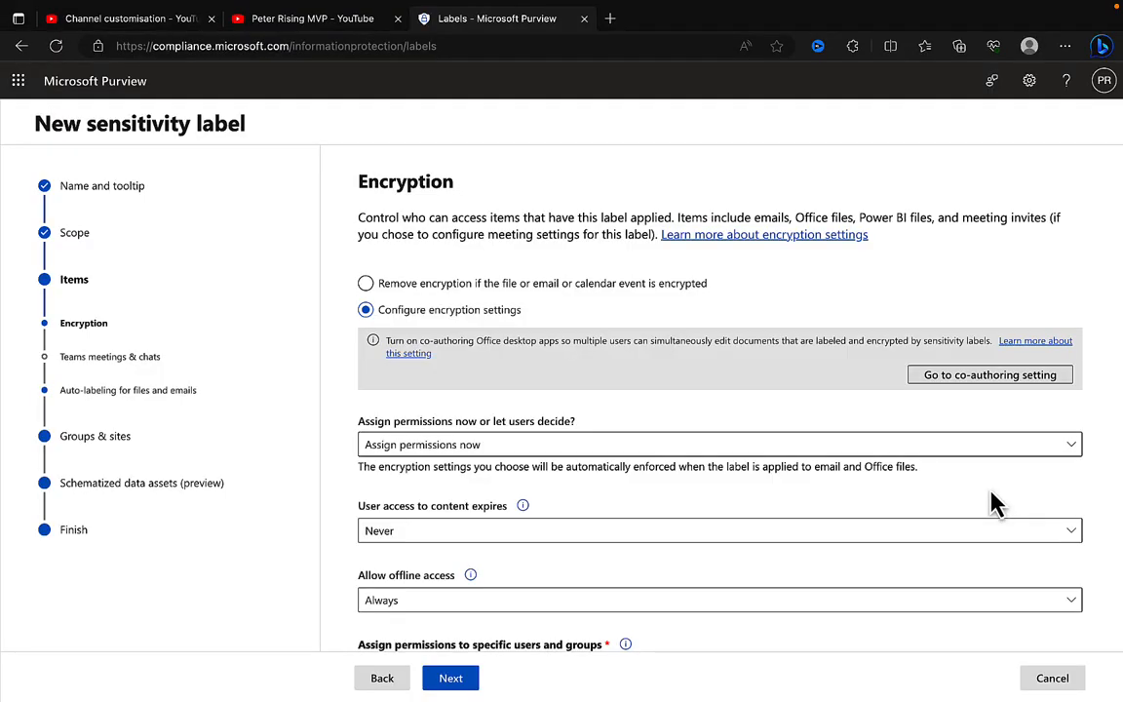
mouse_move(527, 476)
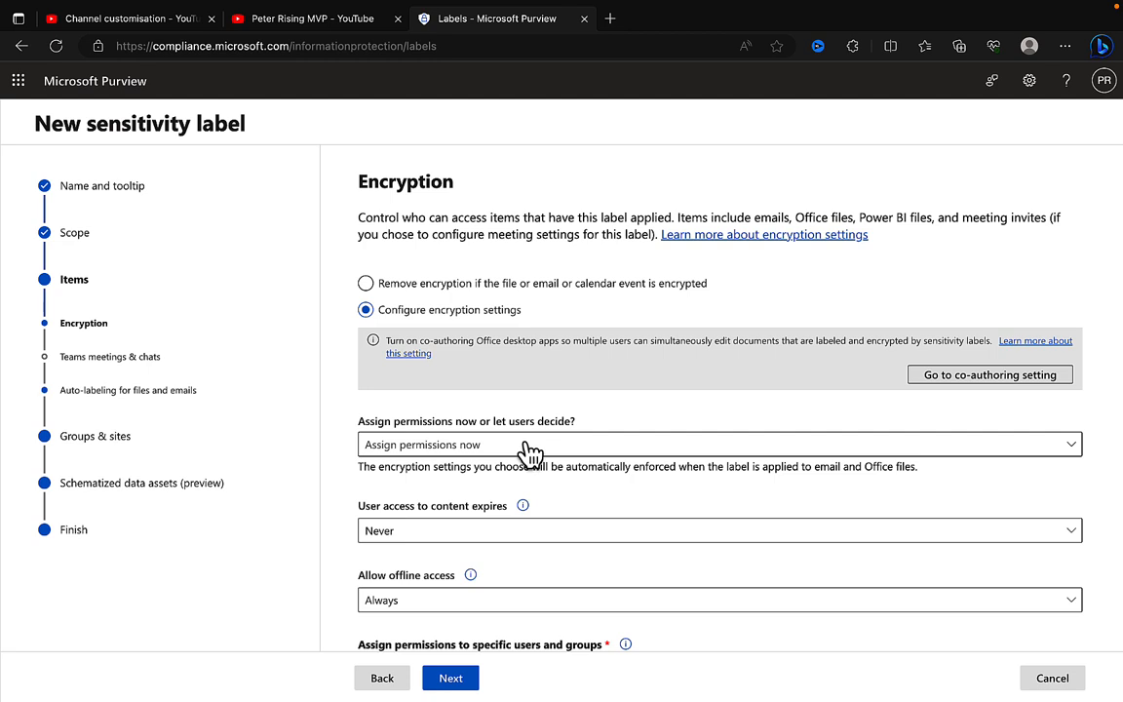
mouse_move(571, 479)
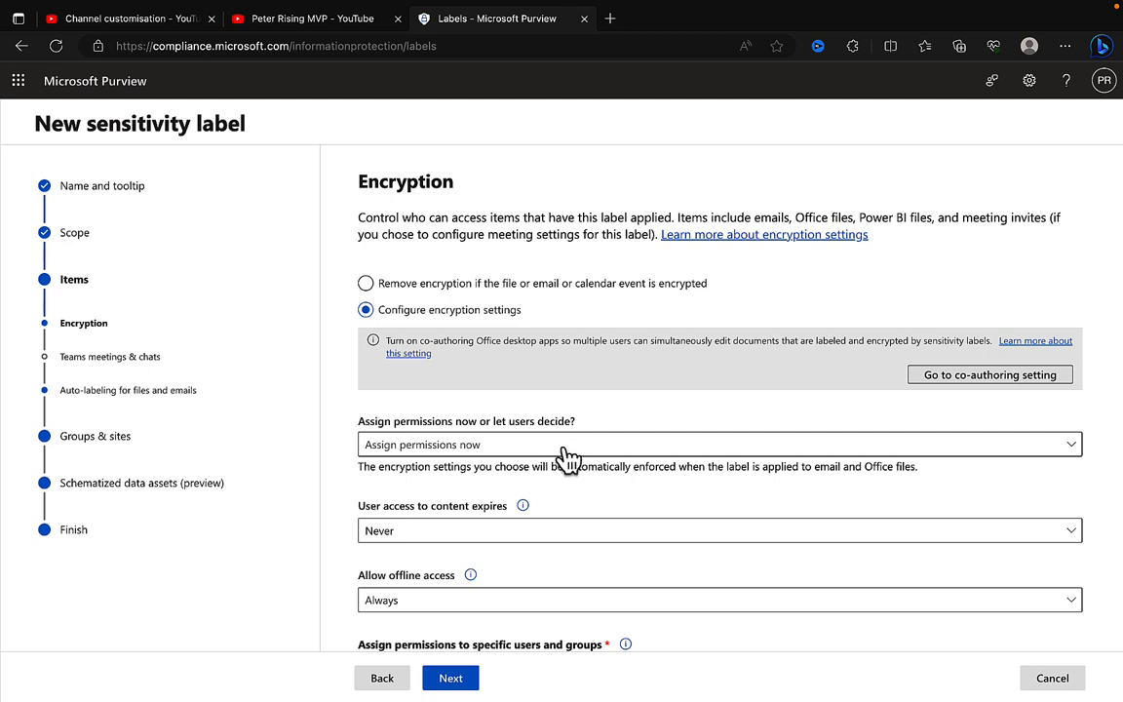
Step: Set permission assignment to 'Let users assign permissions when they apply the label'
left_click(718, 445)
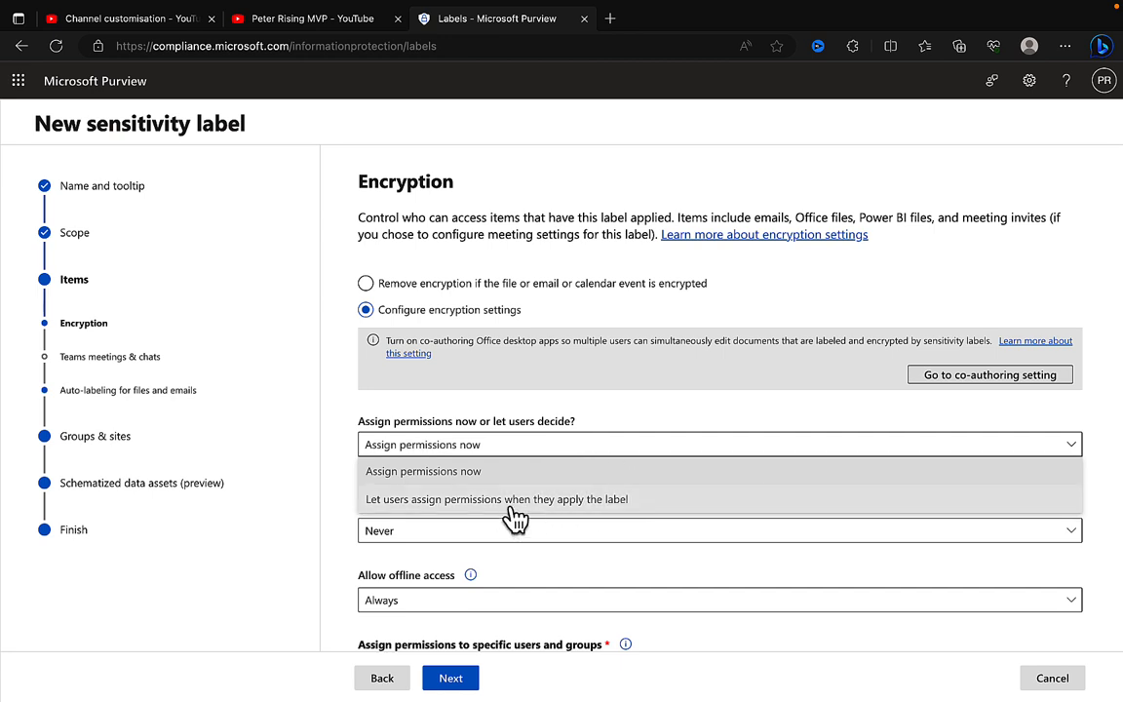
mouse_move(533, 512)
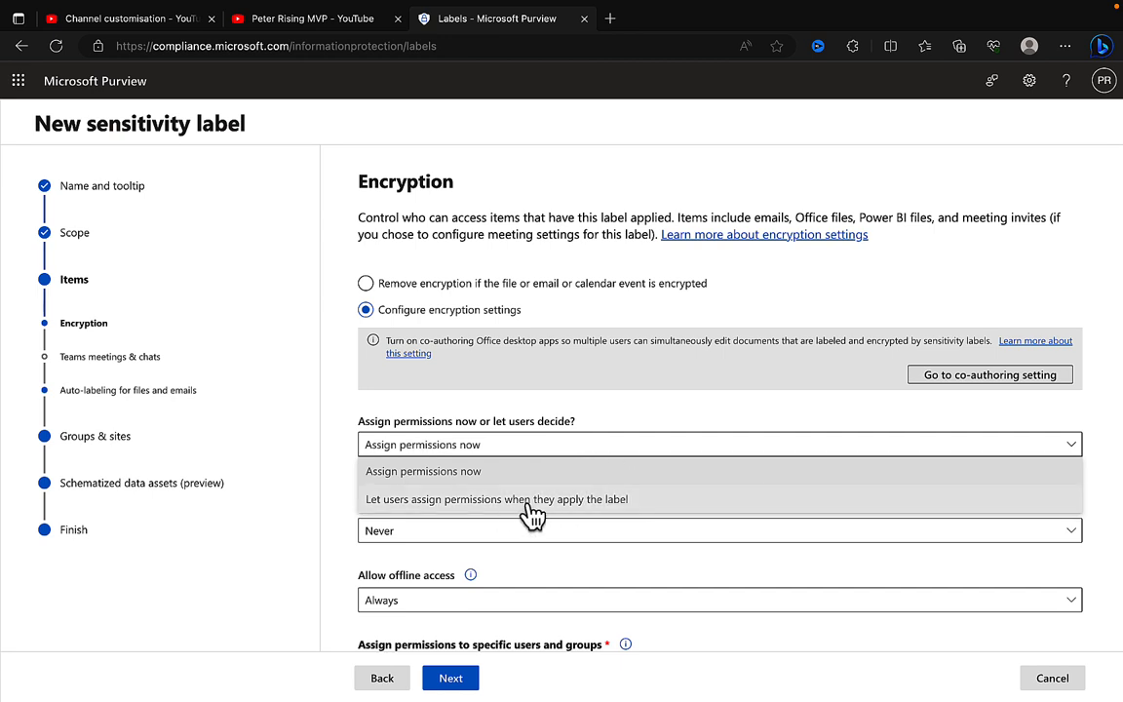
left_click(496, 500)
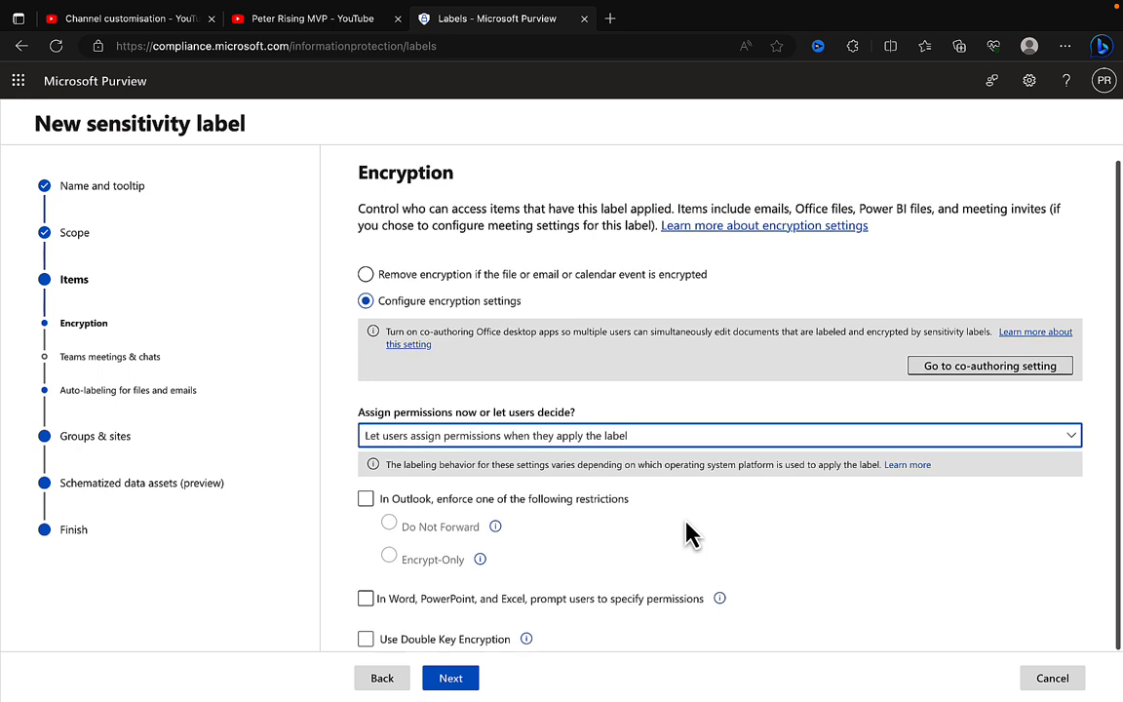
mouse_move(660, 547)
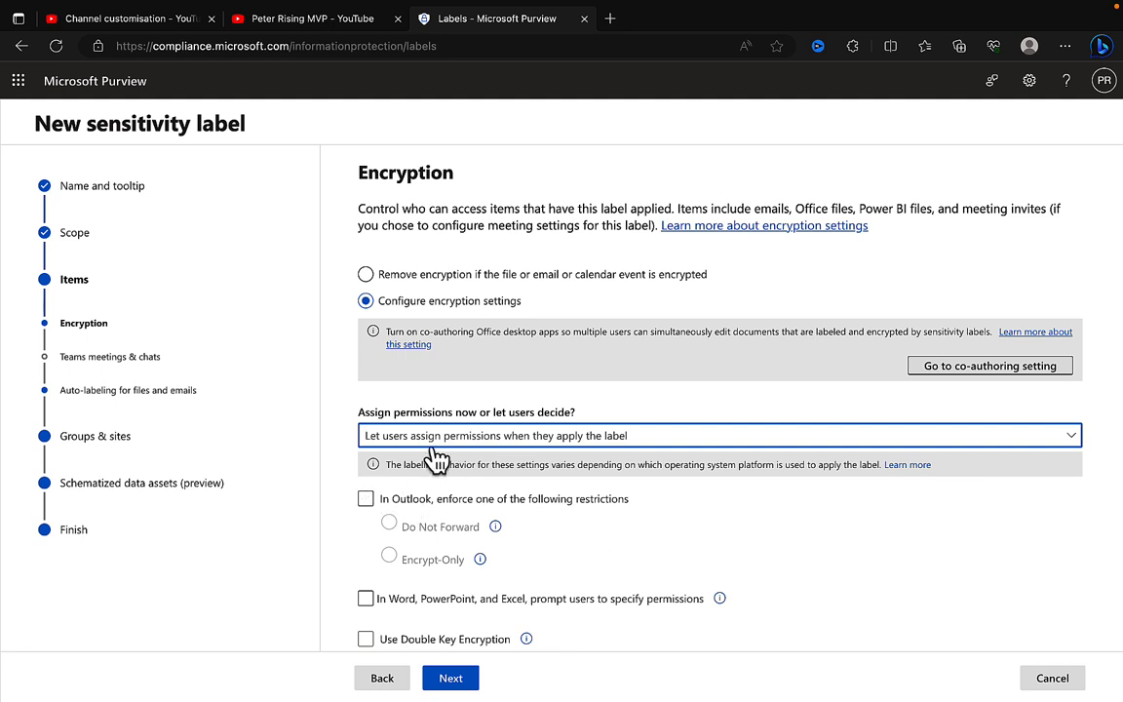
Step: Turn on the Outlook restriction, select Do Not Forward, and reopen the permission-assignment choices
left_click(366, 499)
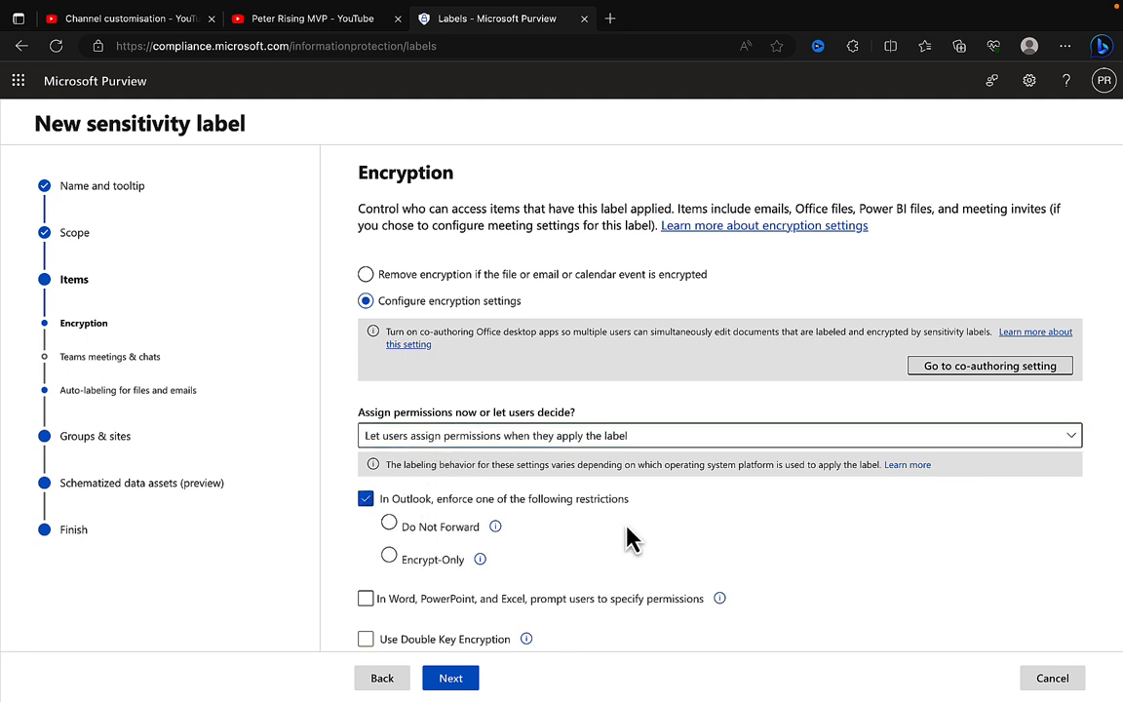
left_click(388, 527)
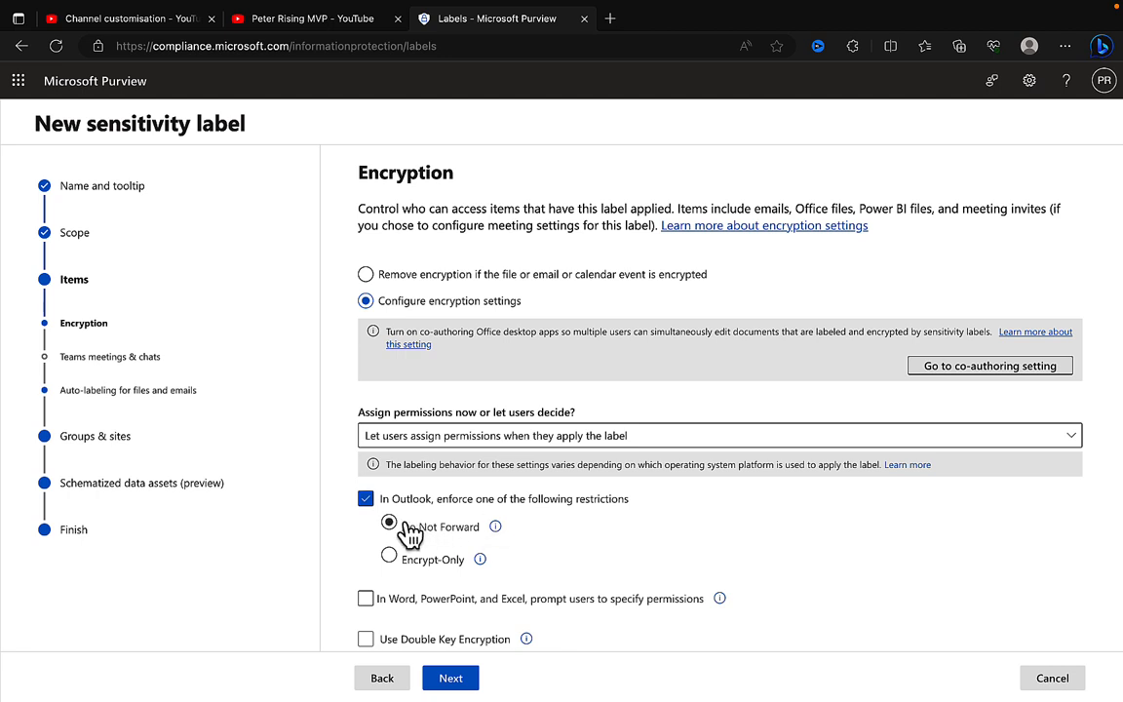
left_click(388, 527)
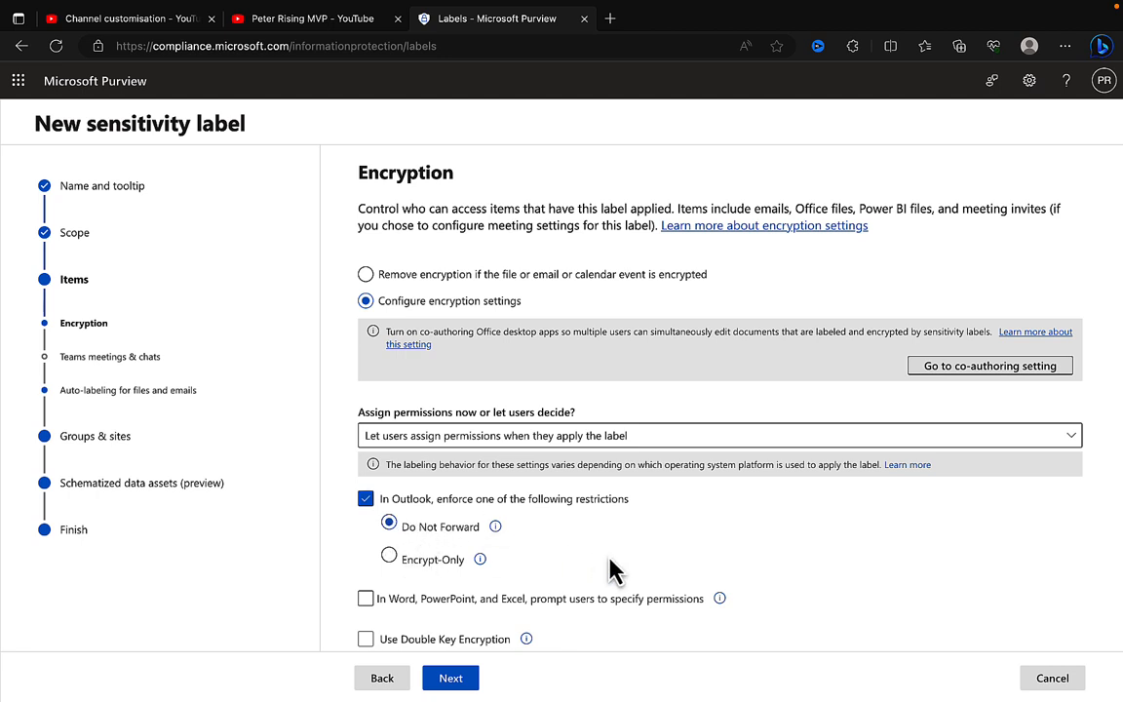
left_click(363, 599)
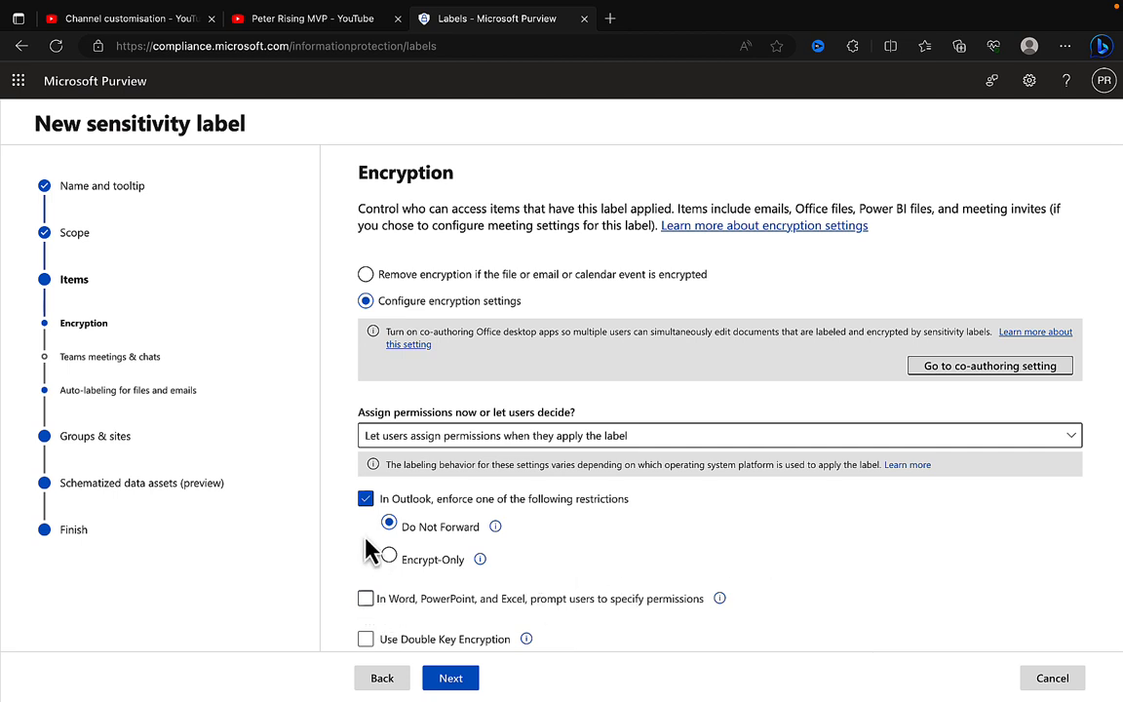
left_click(366, 499)
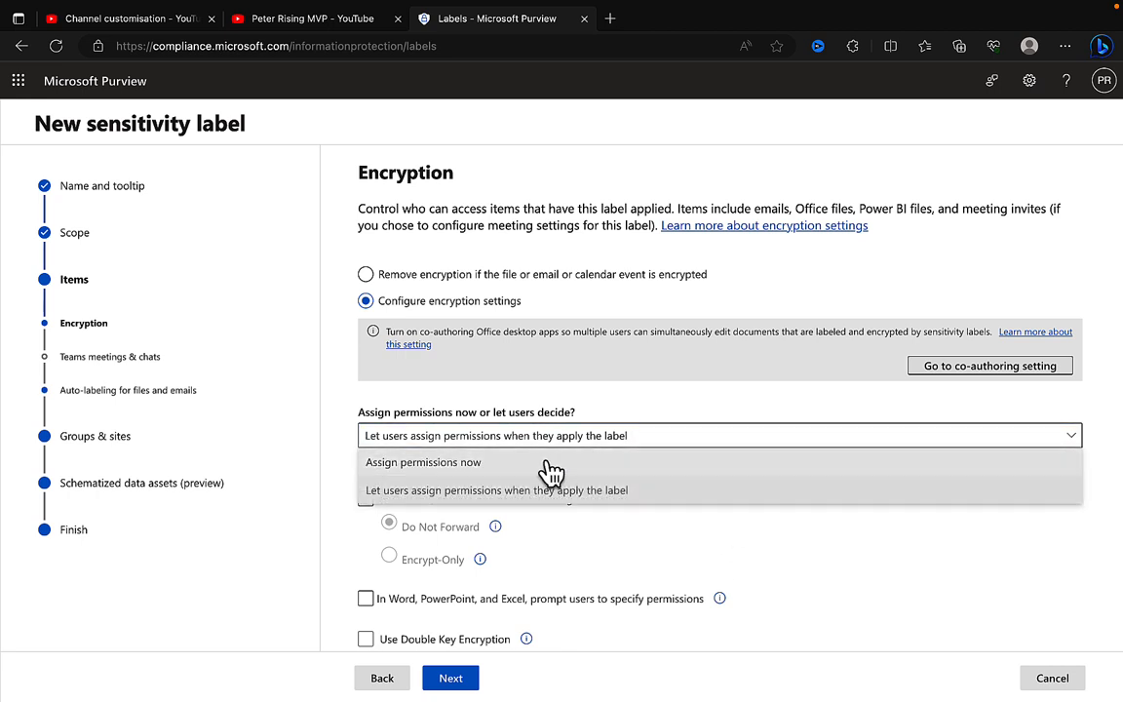
Step: Select 'Assign permissions now' to restore never-expiring, always-offline access settings
left_click(423, 462)
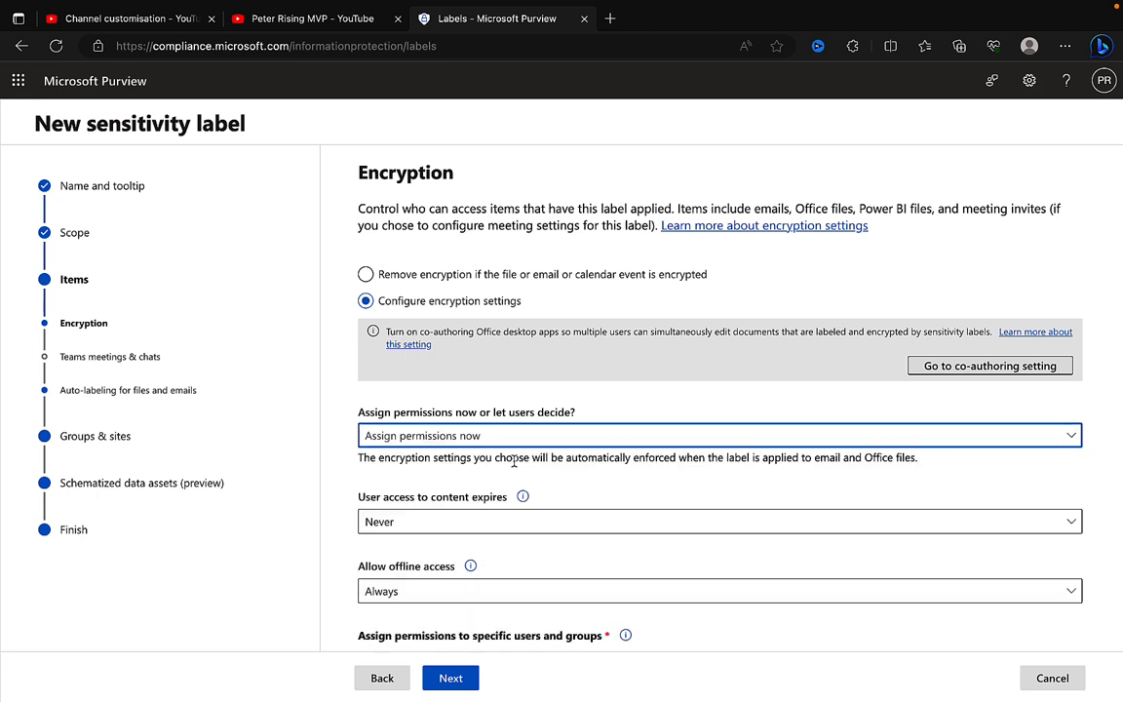
mouse_move(636, 503)
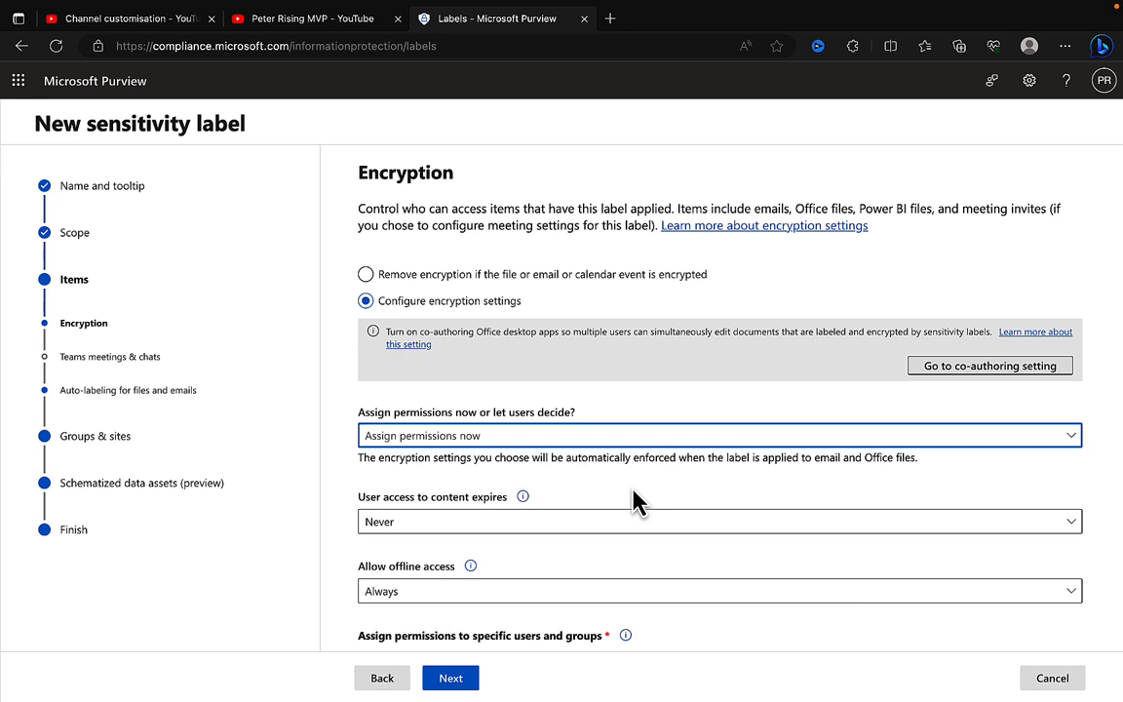
mouse_move(549, 483)
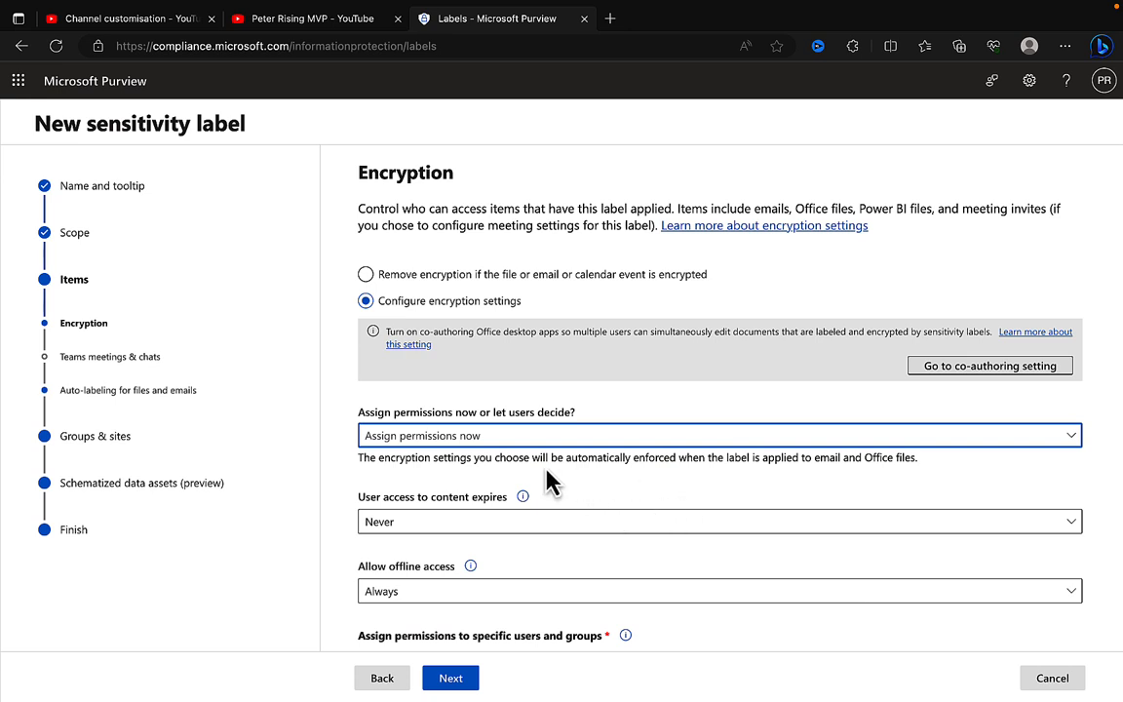
mouse_move(570, 494)
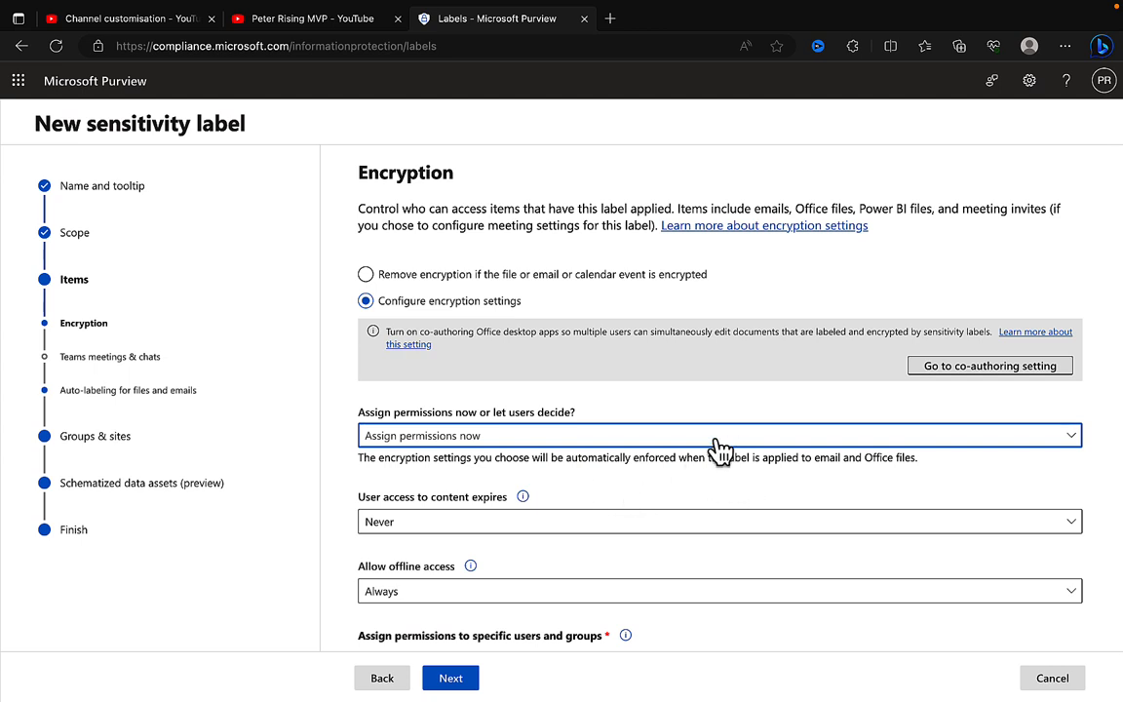
mouse_move(693, 403)
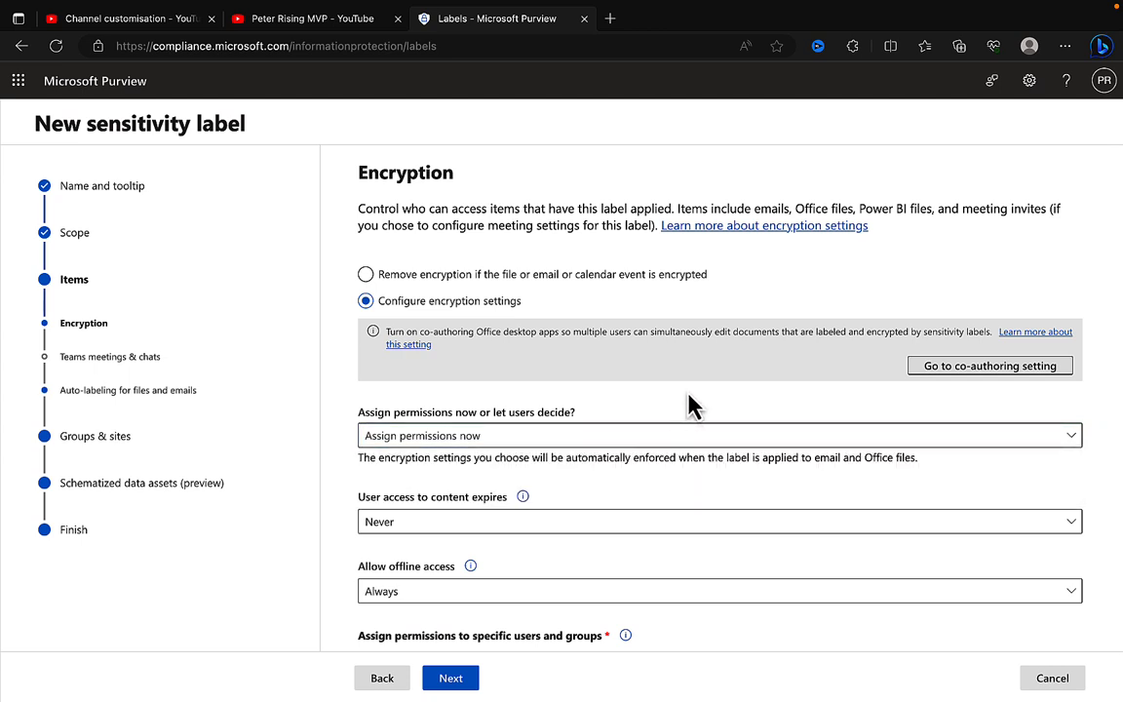